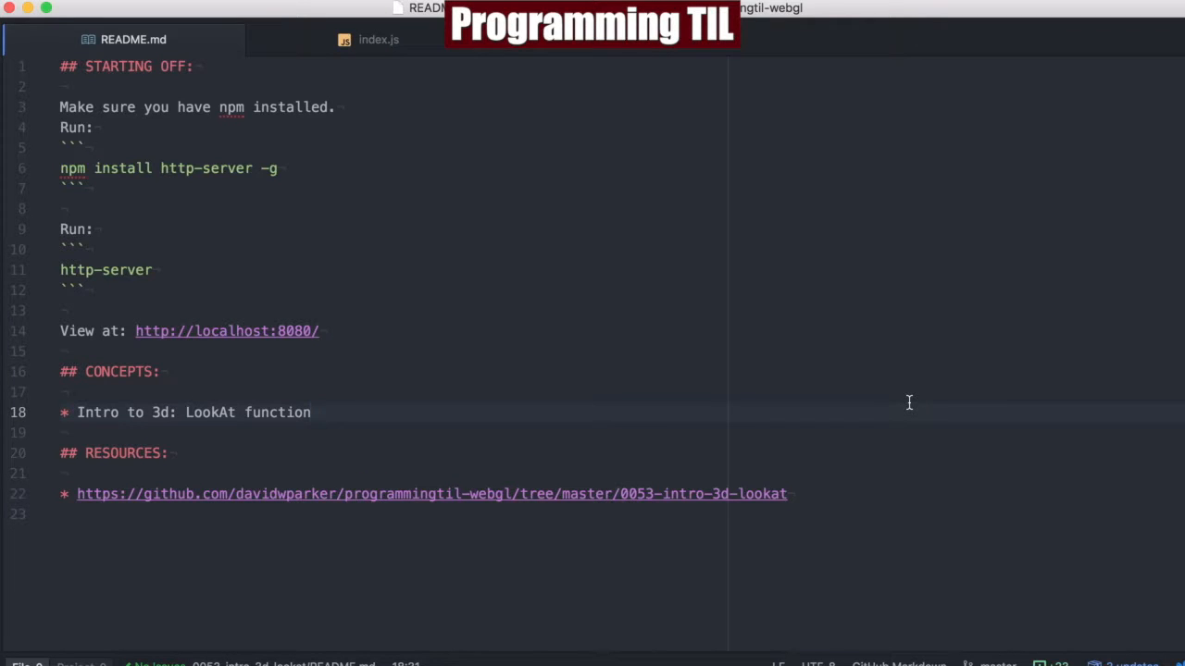
Step: Open index.js and scroll through the eye state and defaultP triangle vertex data
click(312, 412)
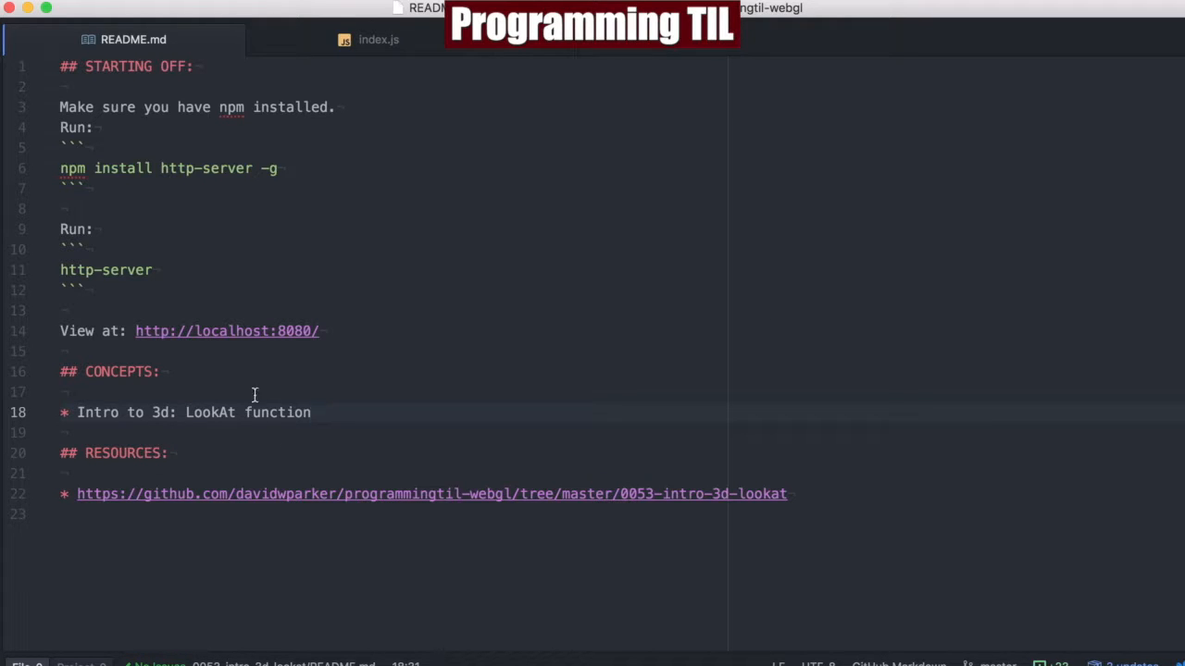
click(312, 412)
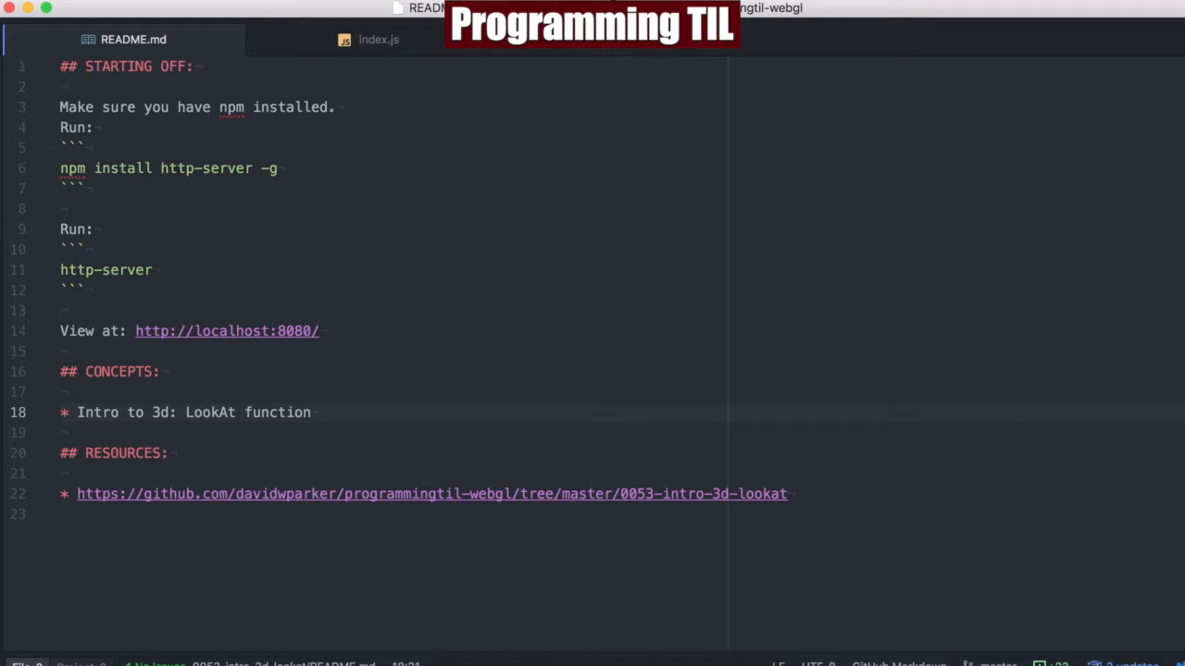
mouse_move(377, 39)
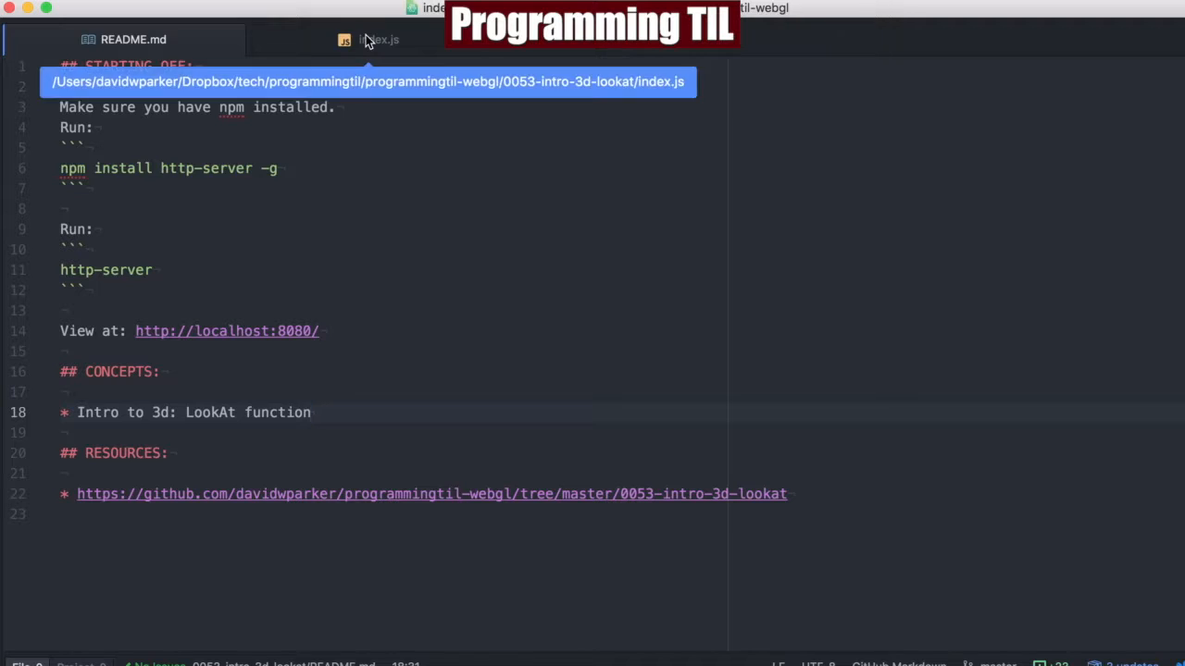
click(379, 39)
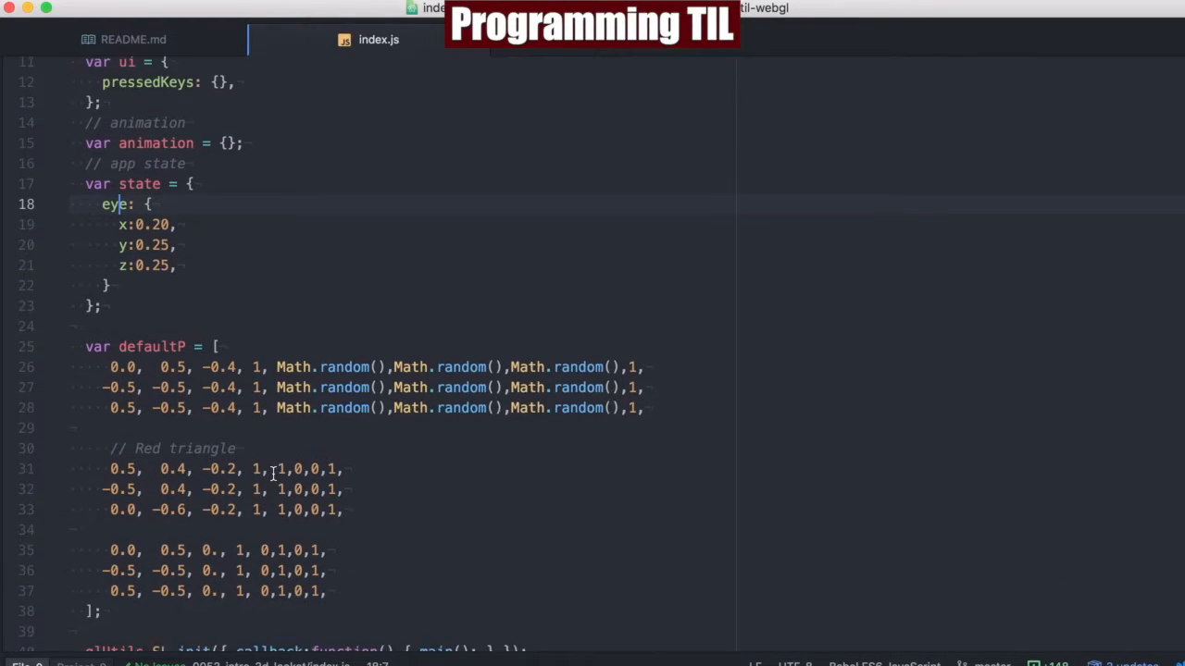
scroll(down, 3)
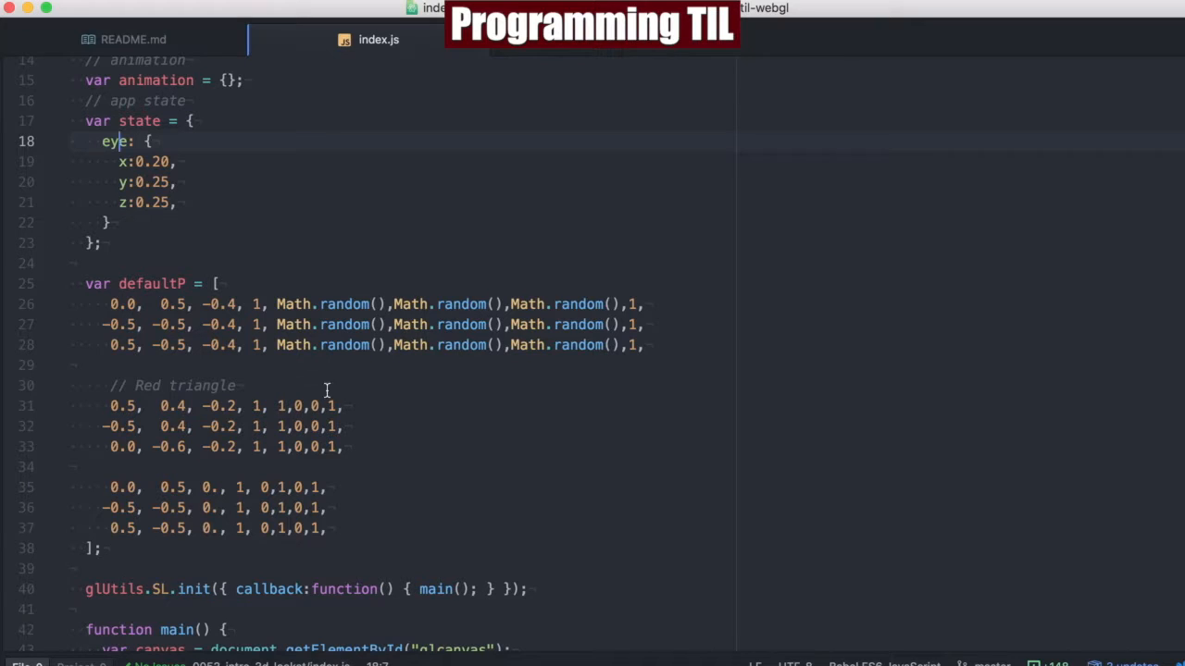
click(280, 406)
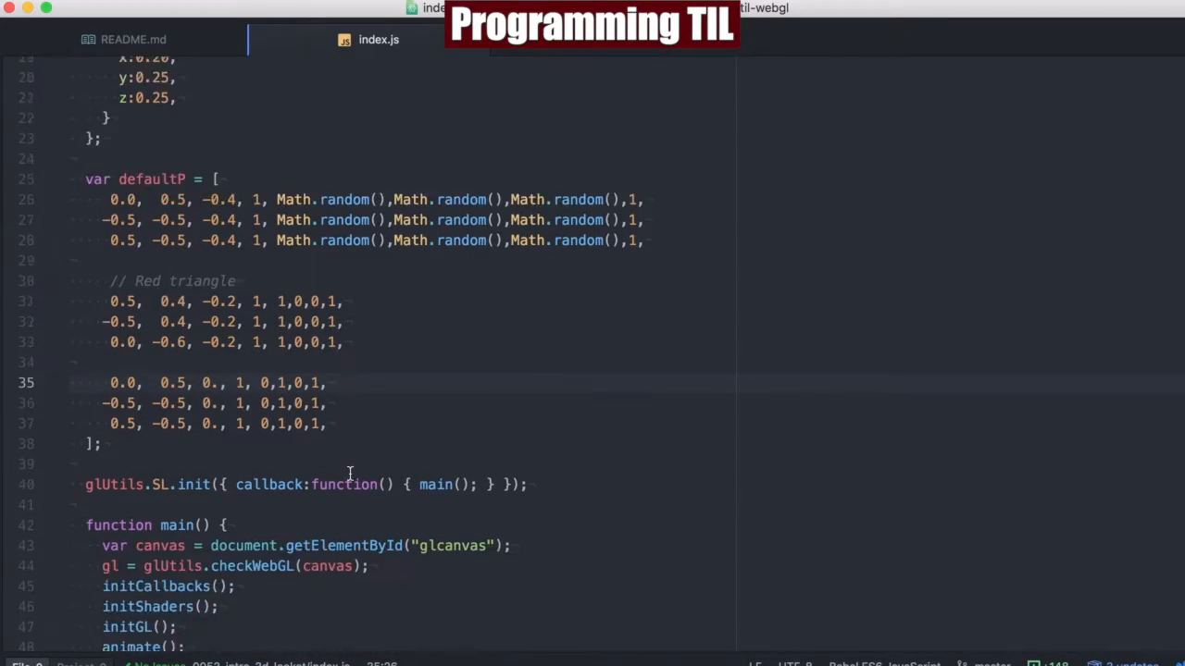
scroll(down, 3)
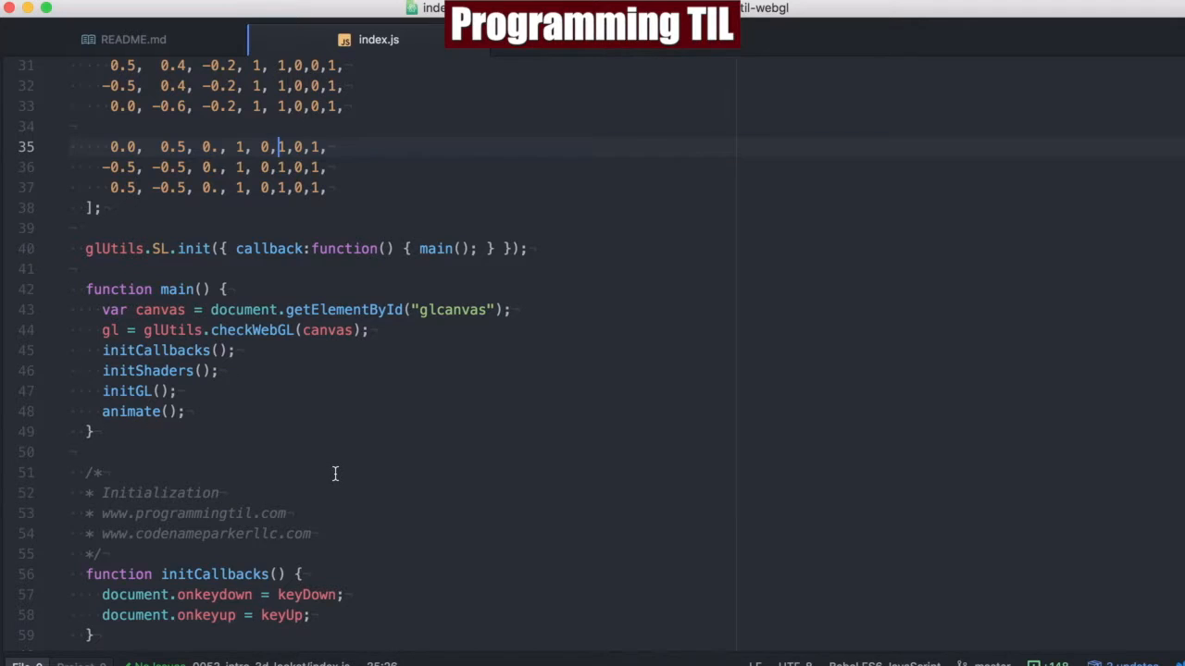
scroll(down, 3)
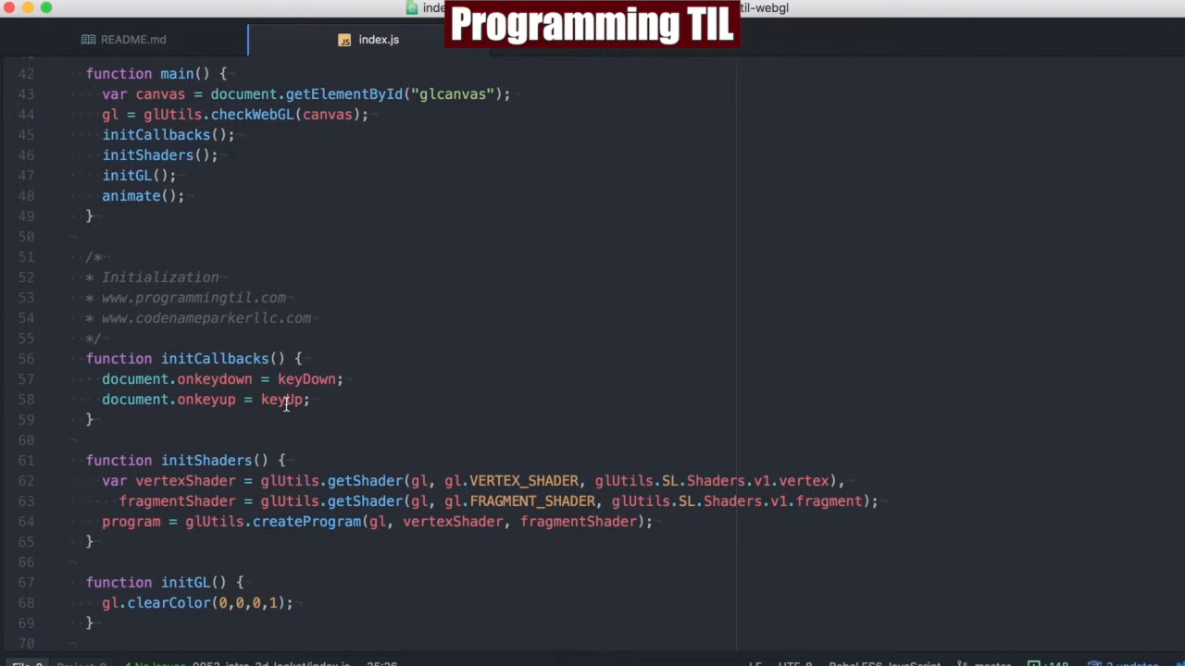
mouse_move(398, 428)
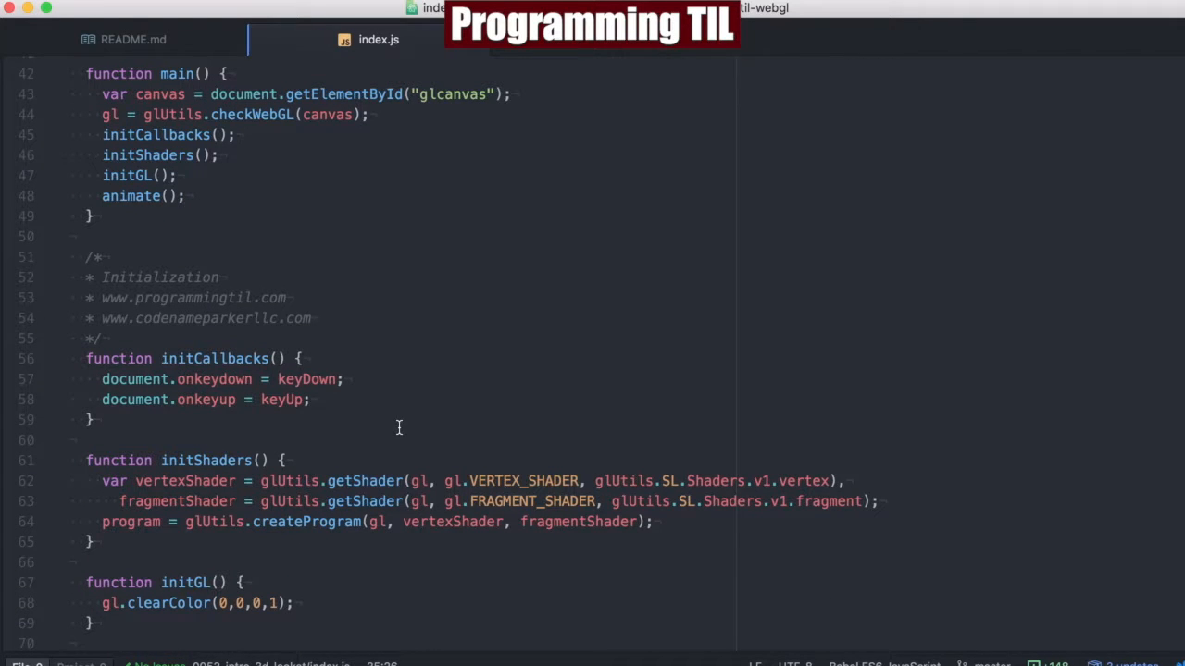
scroll(down, 3)
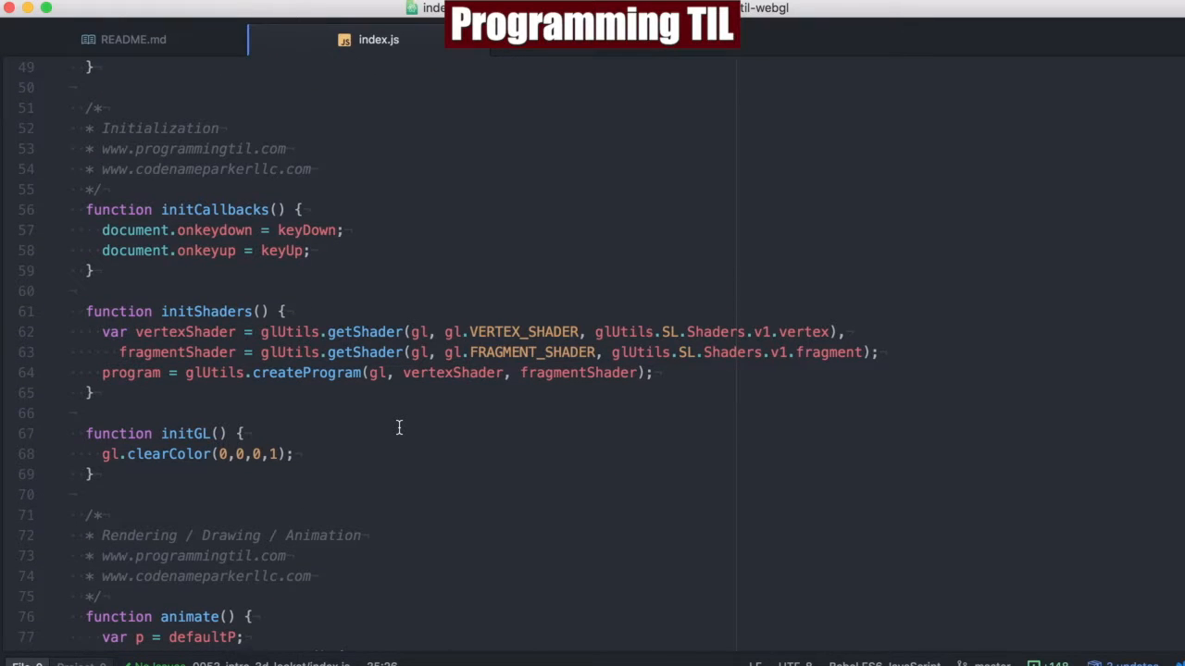
scroll(down, 3)
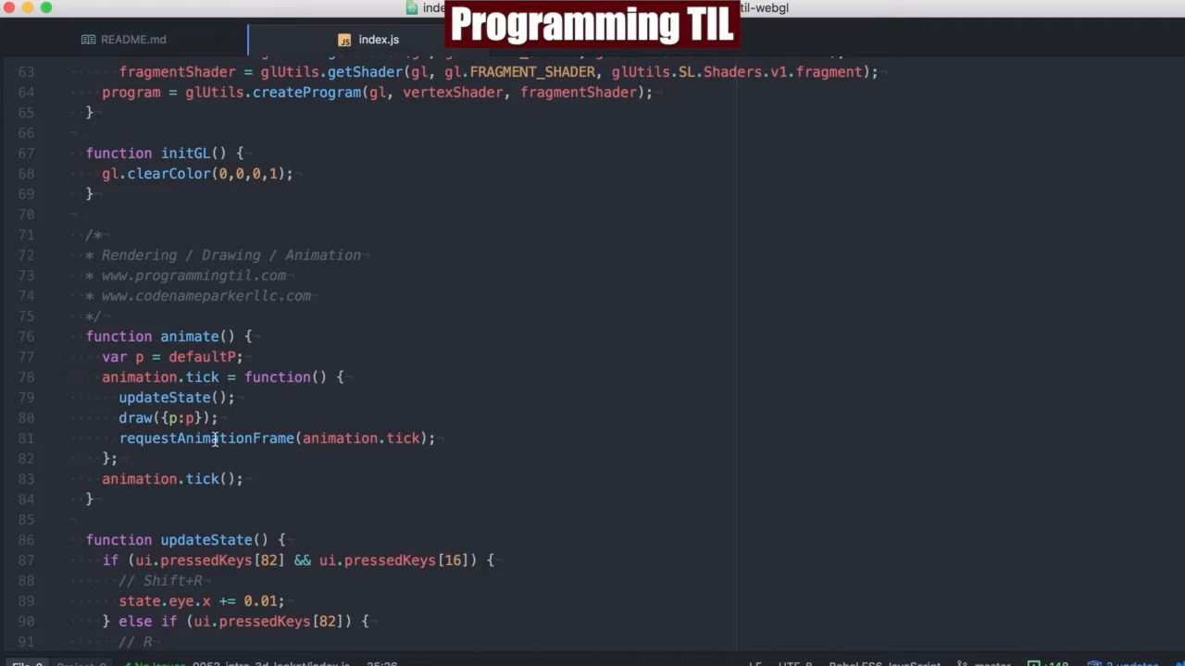
mouse_move(401, 459)
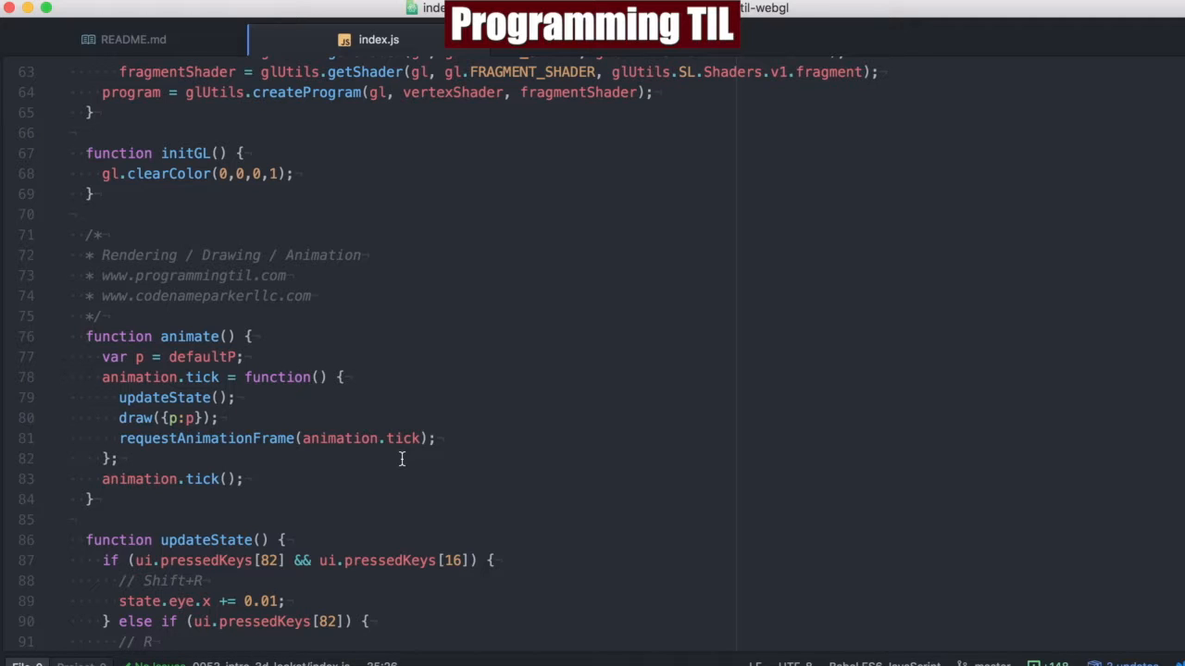
scroll(down, 3)
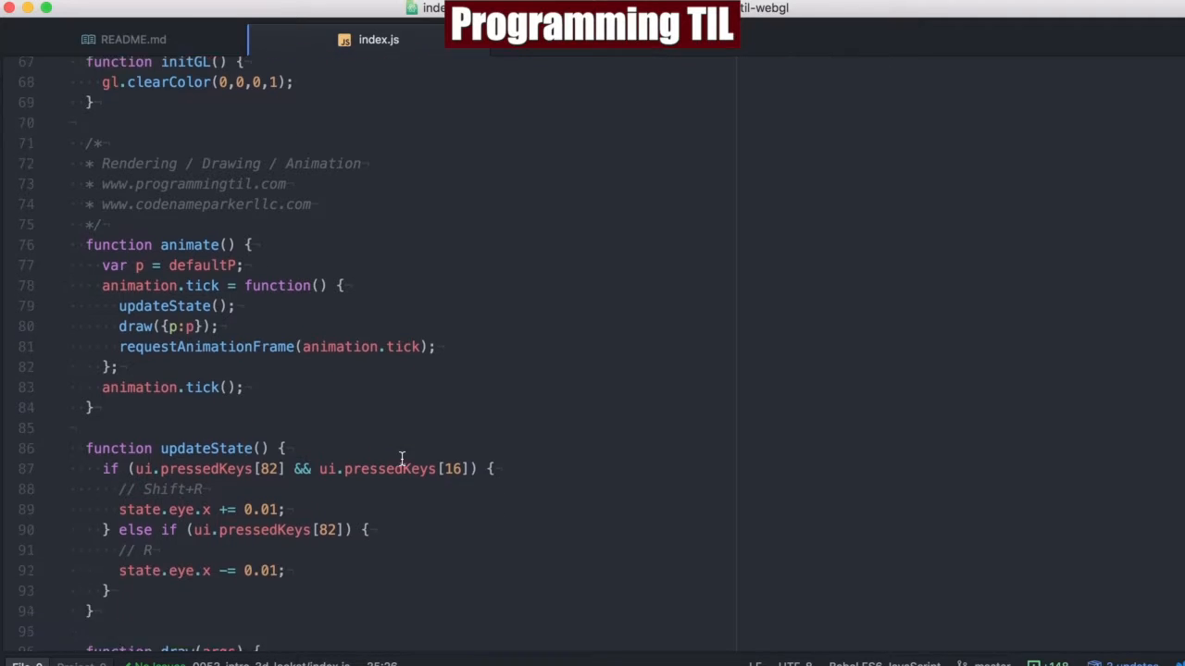
scroll(down, 3)
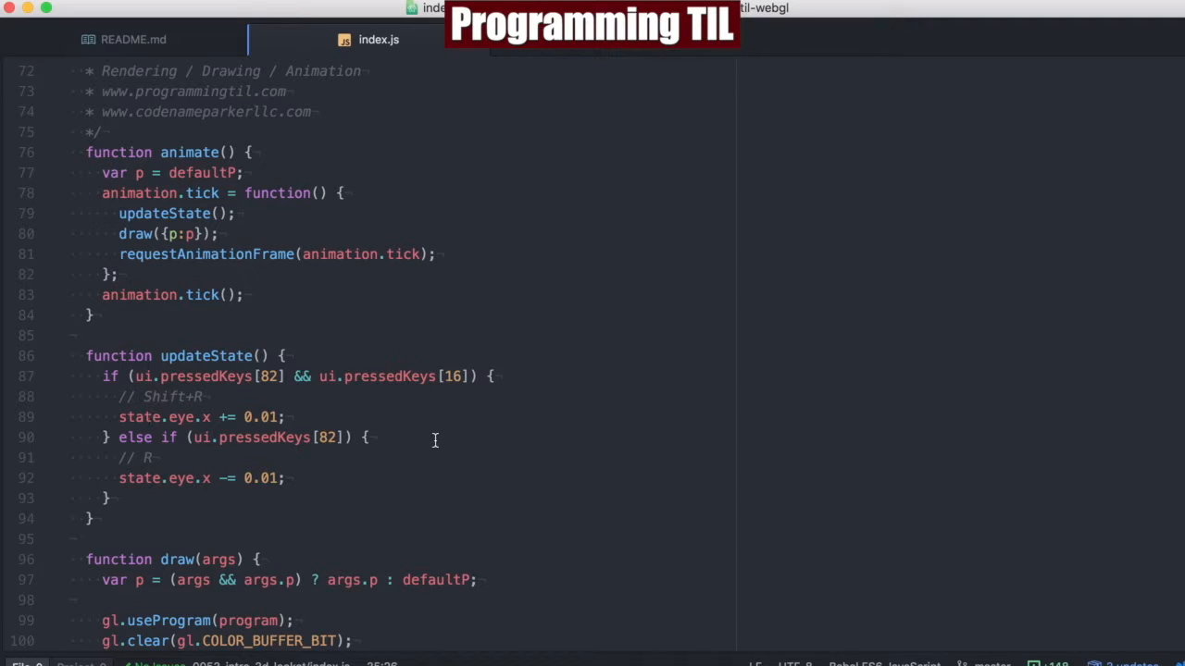
mouse_move(136, 419)
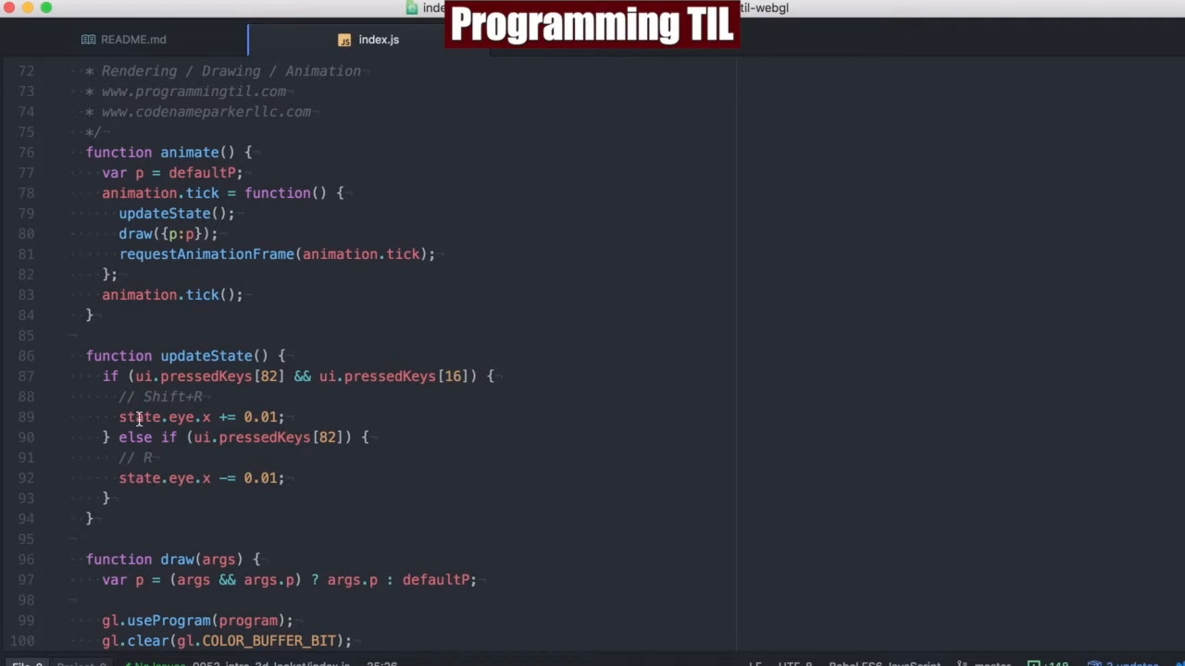
click(201, 417)
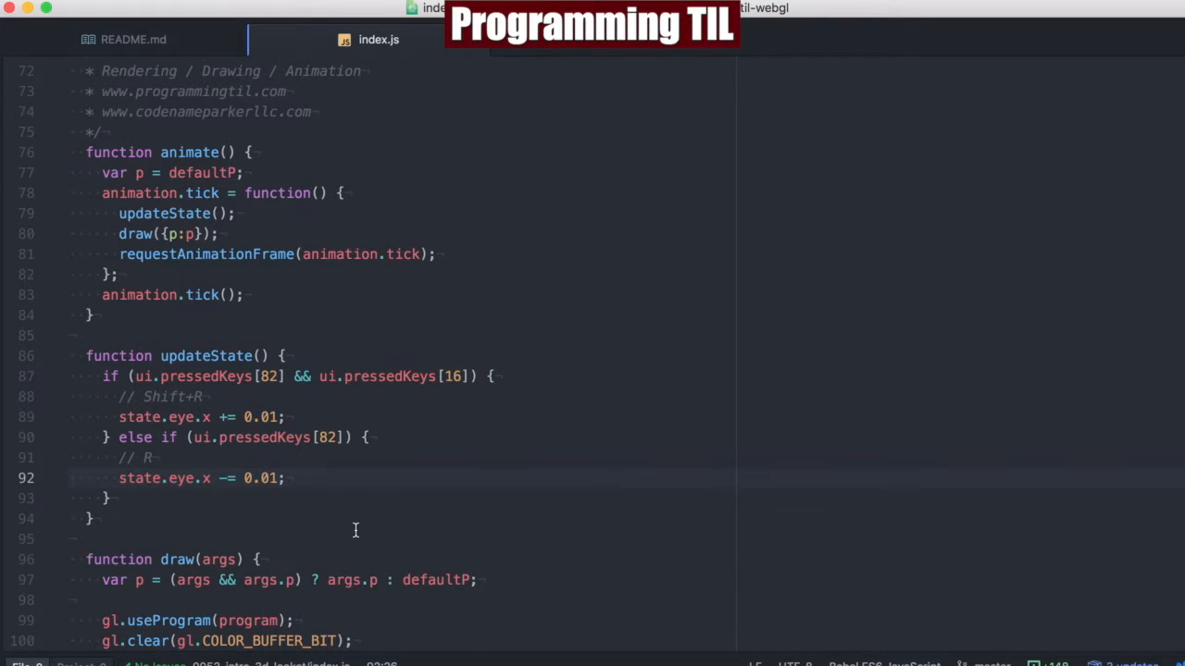
scroll(down, 3)
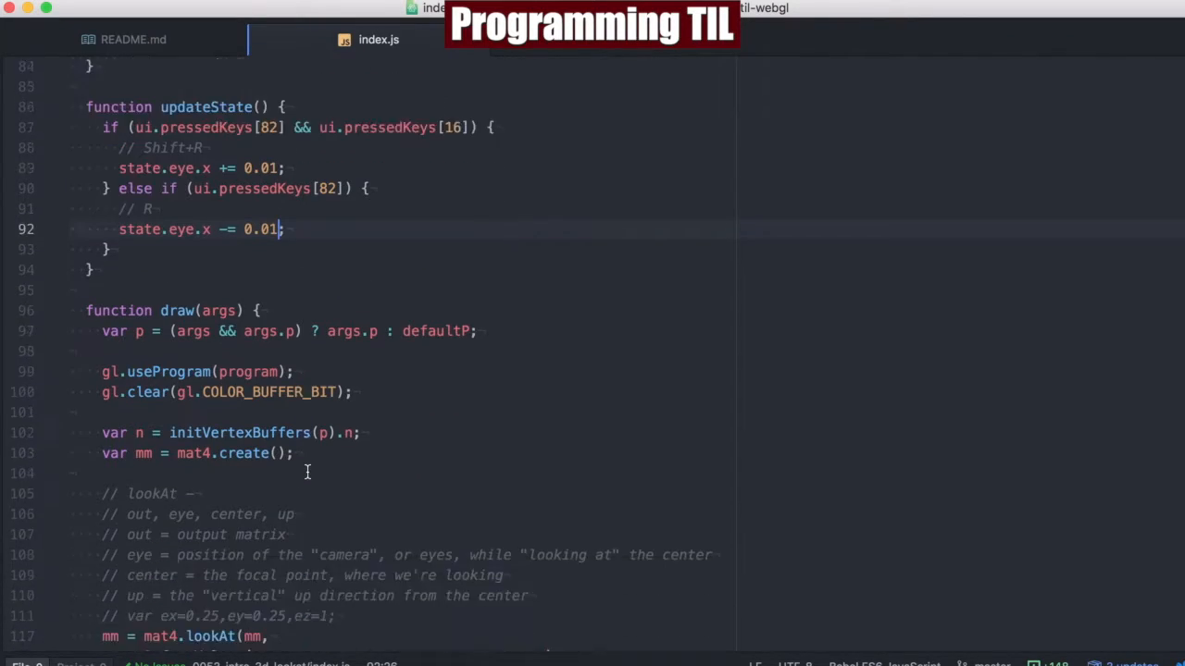
scroll(down, 3)
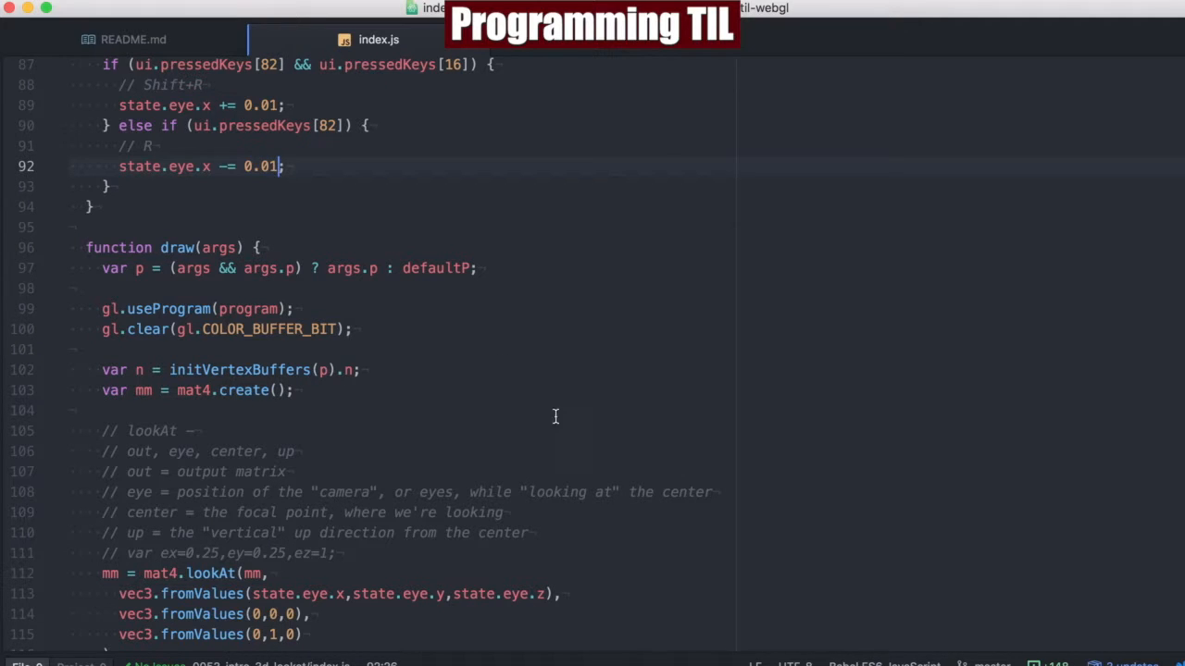
scroll(down, 3)
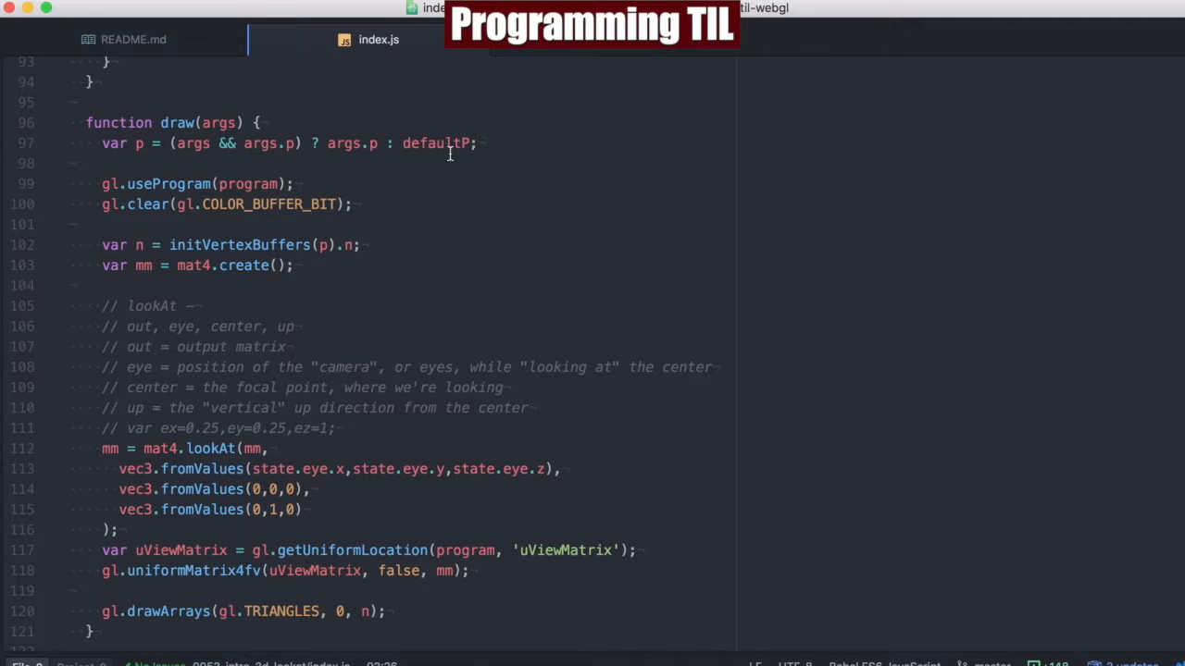
scroll(down, 3)
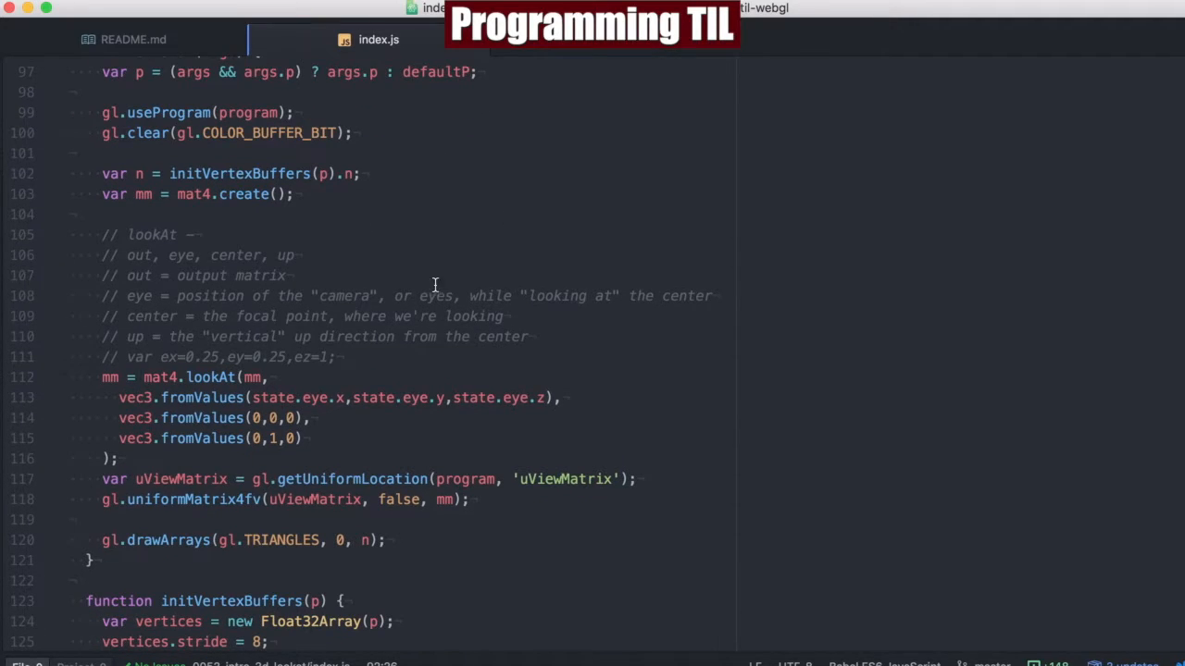
mouse_move(264, 269)
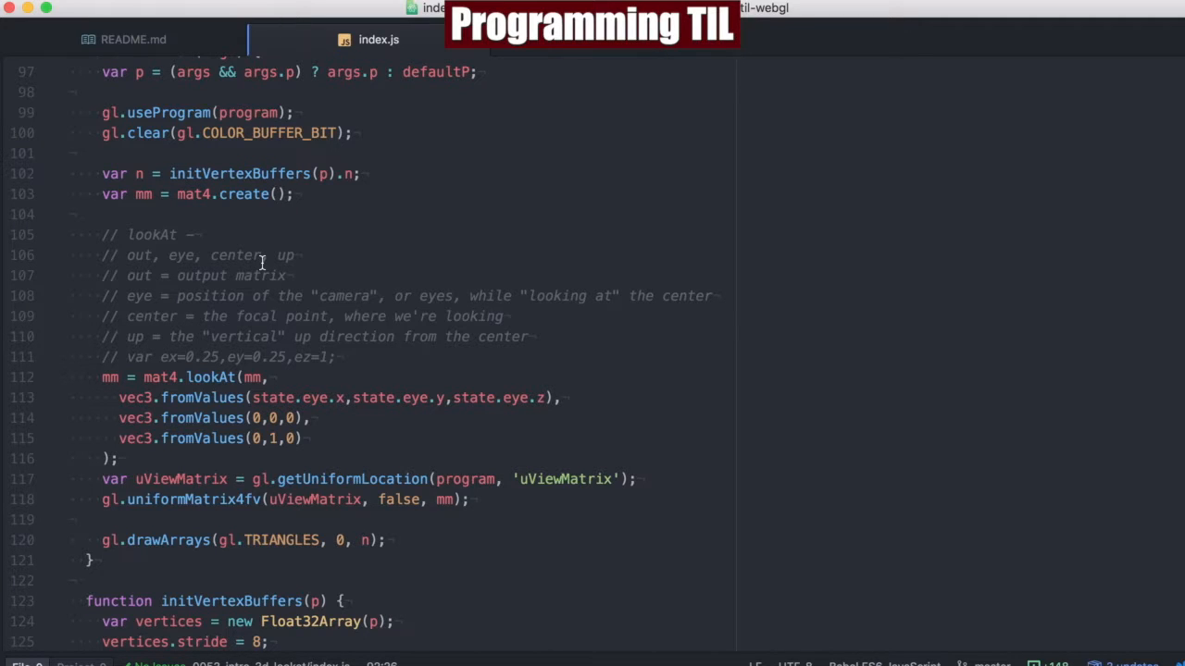
click(130, 235)
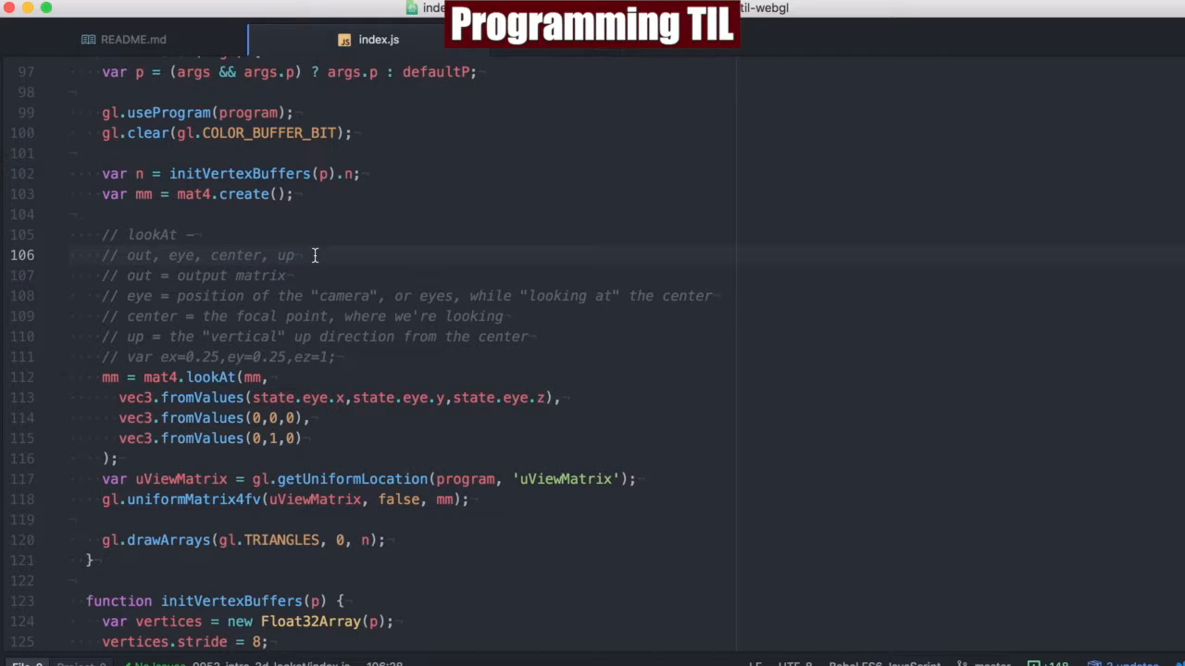
click(147, 255)
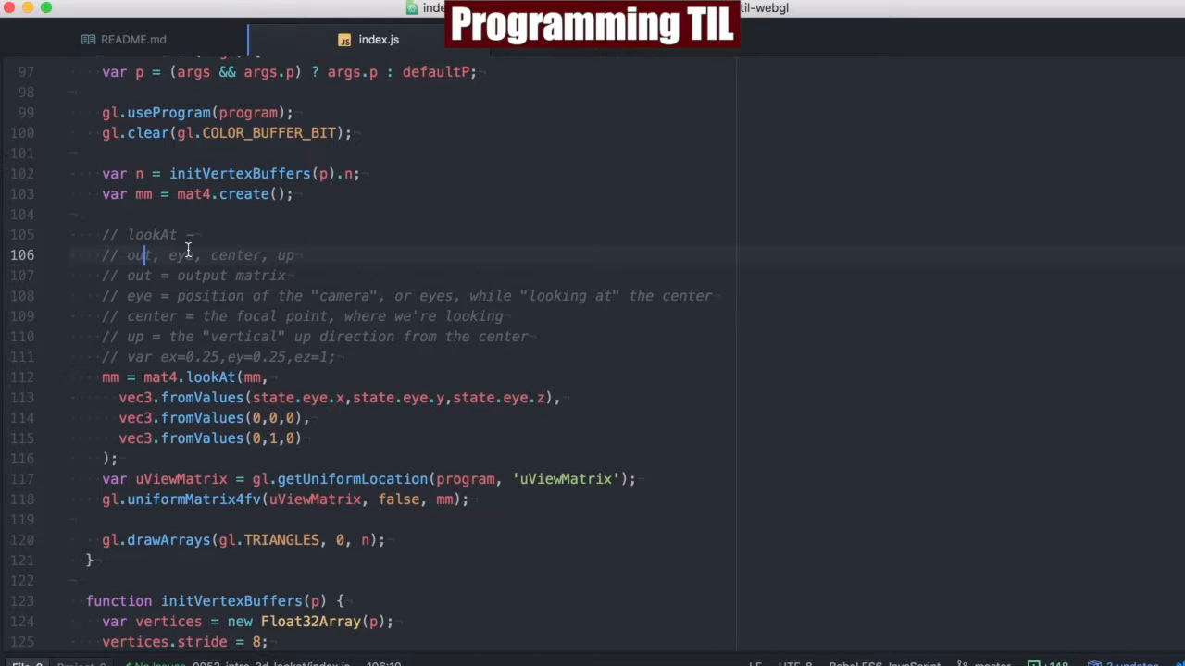
double_click(181, 256)
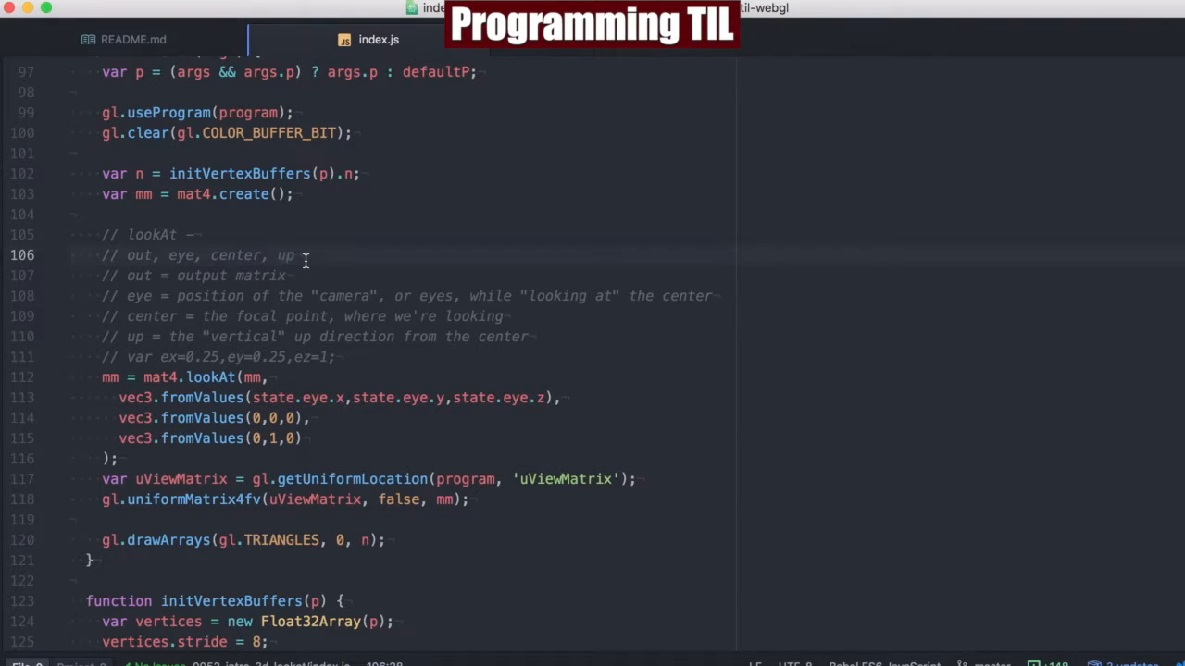
mouse_move(590, 383)
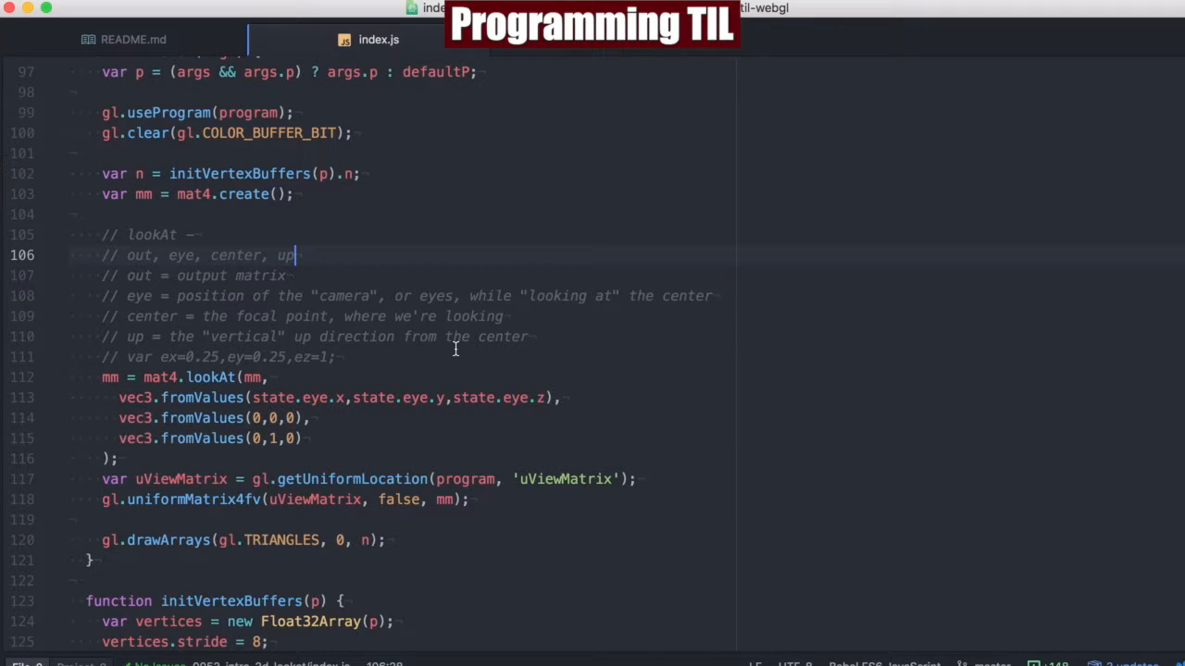
mouse_move(683, 381)
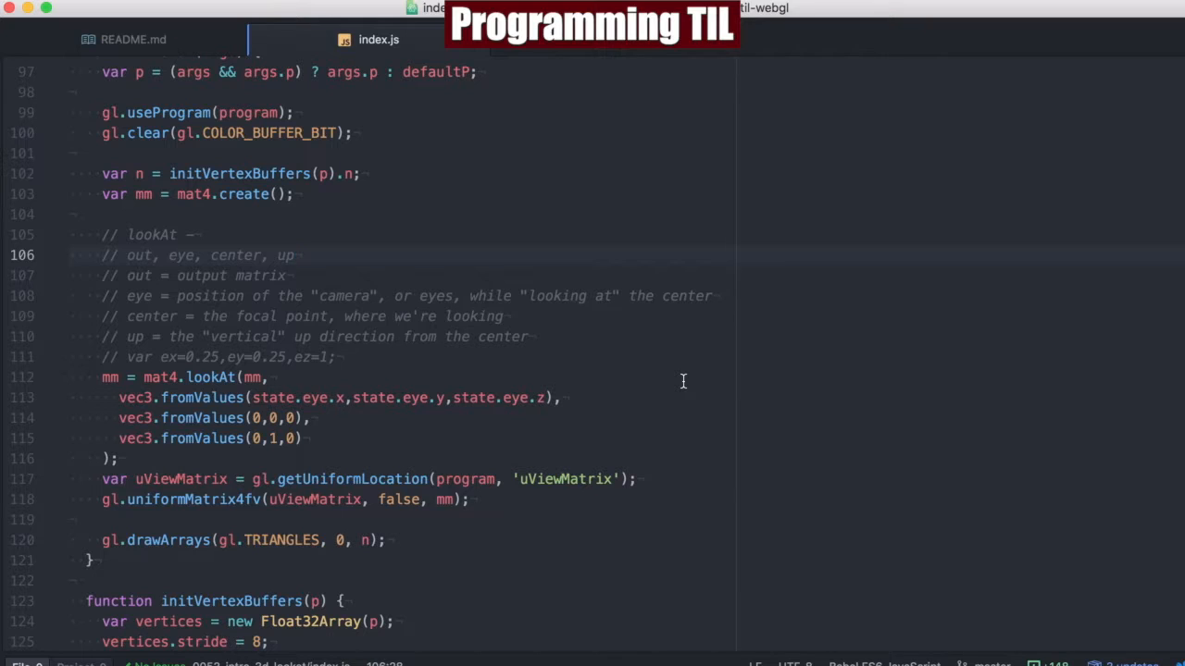
click(294, 256)
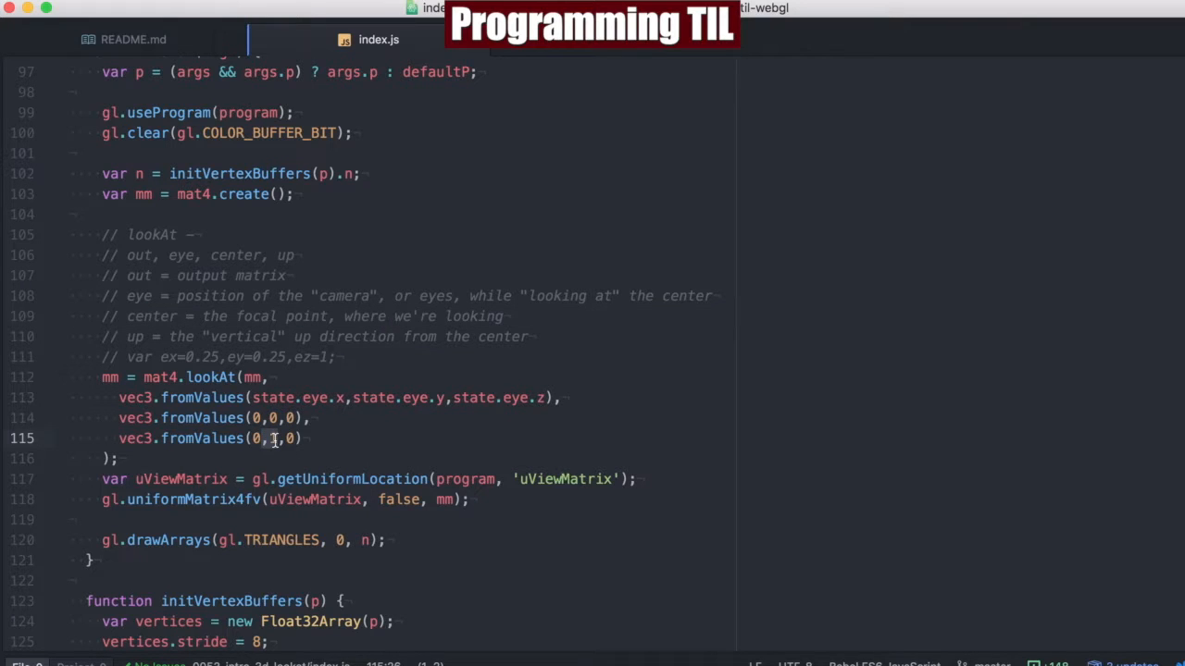
text(1)
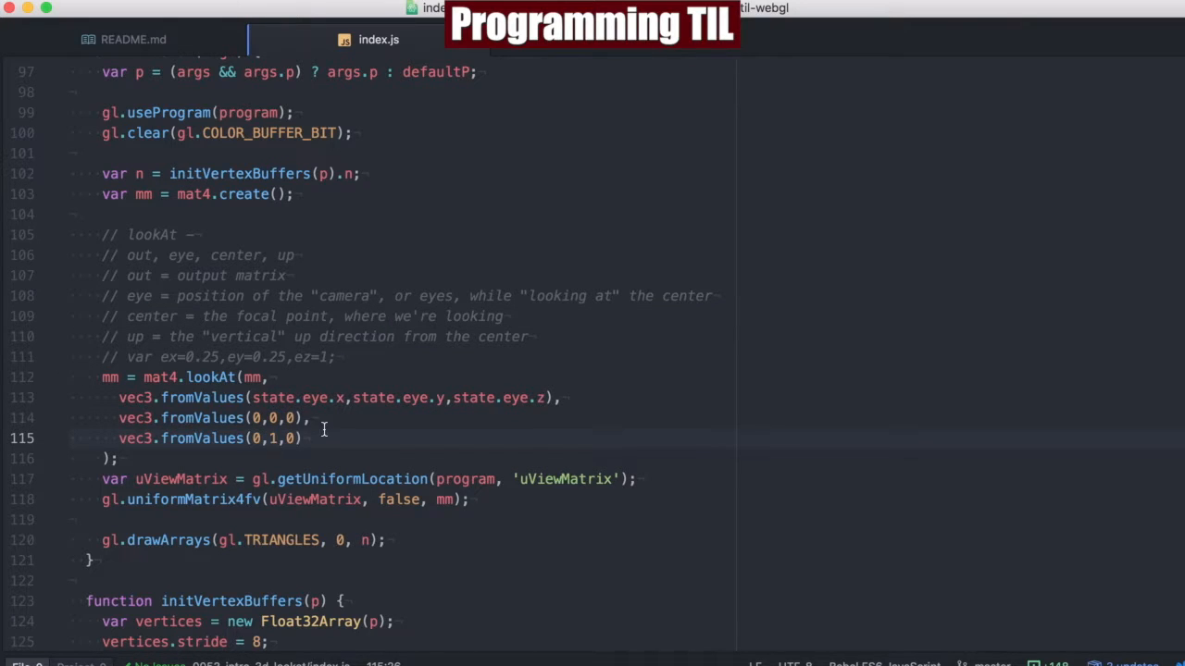
click(269, 438)
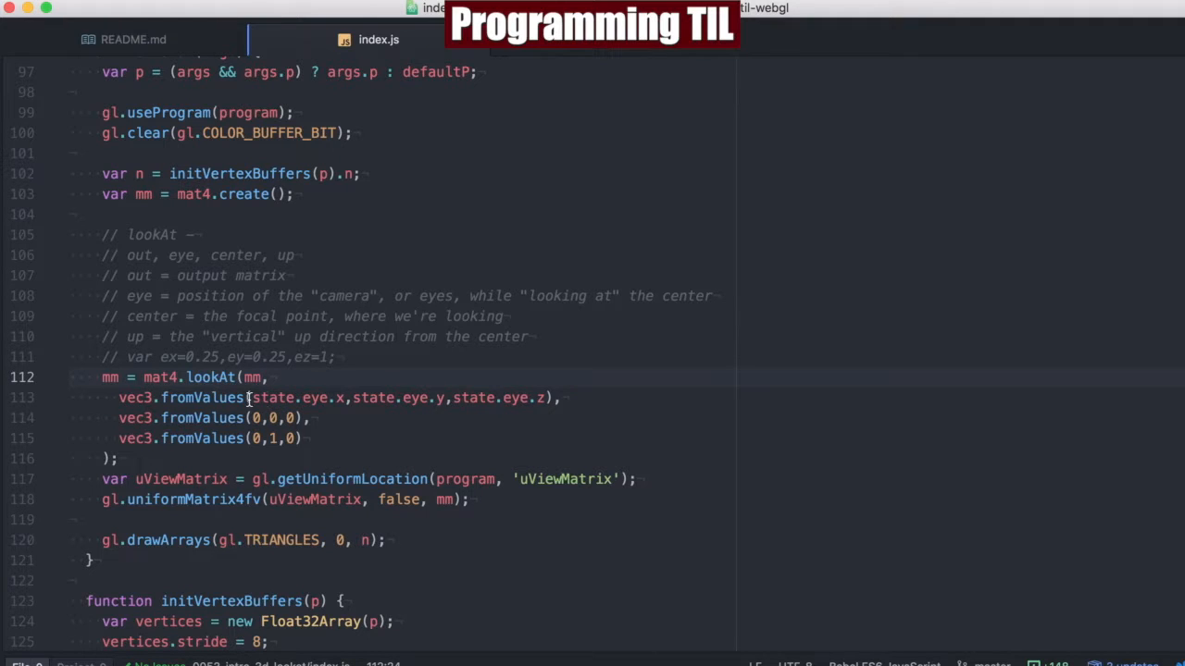
drag(251, 398, 552, 397)
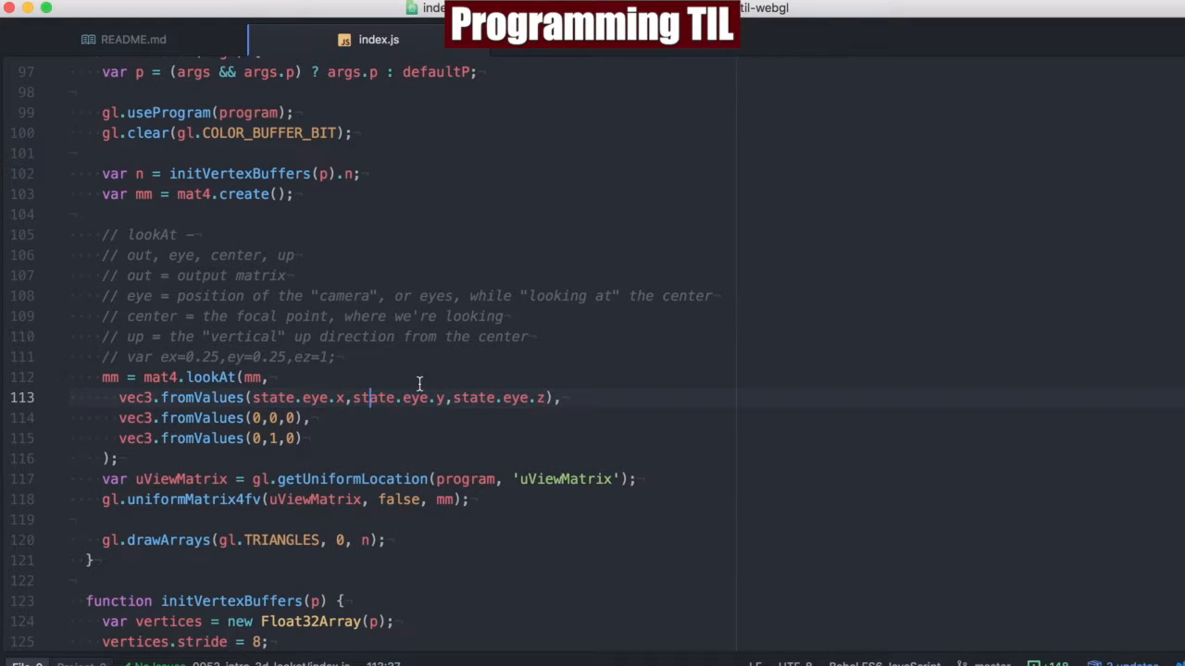
click(290, 418)
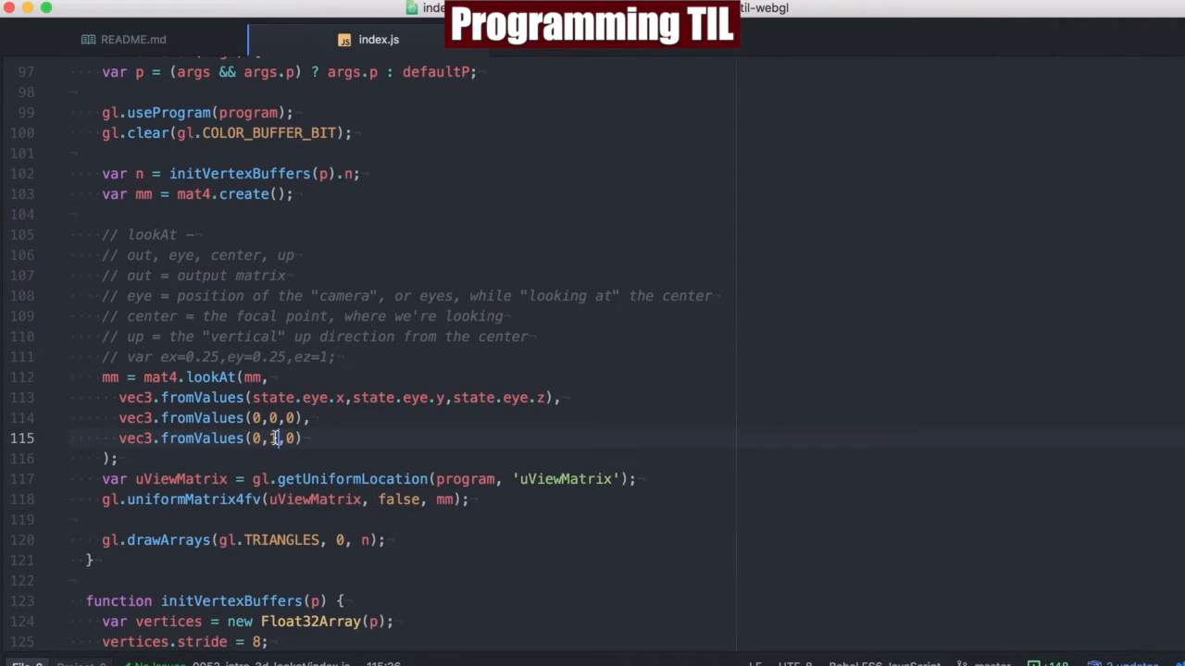
text(1)
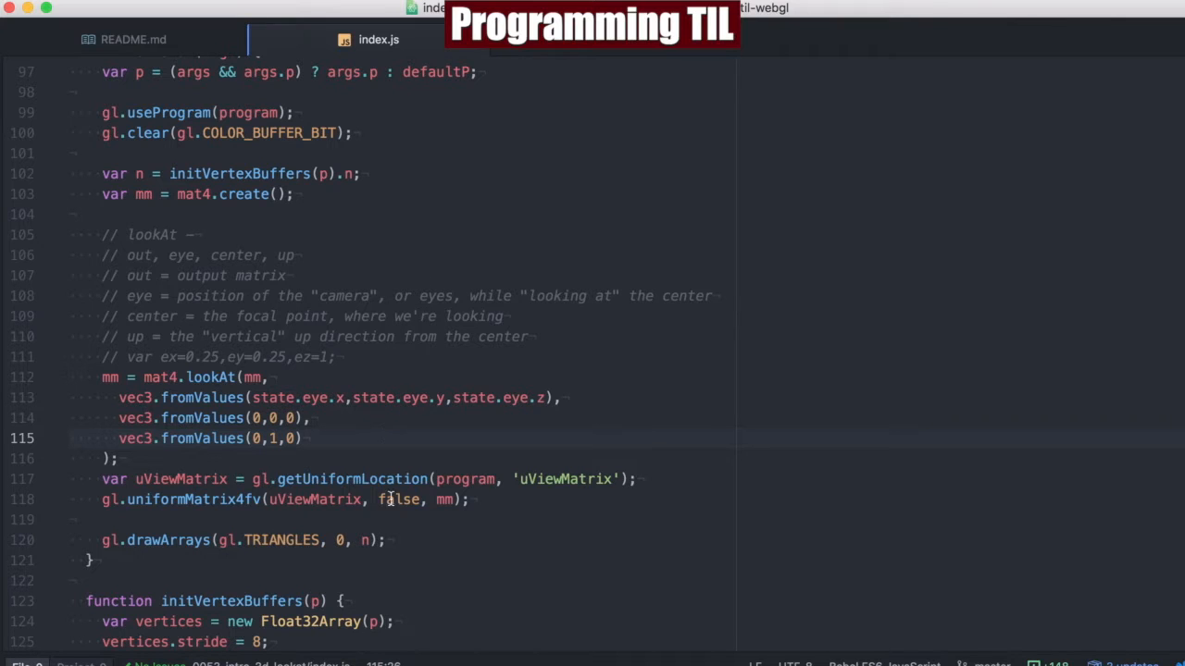
double_click(563, 479)
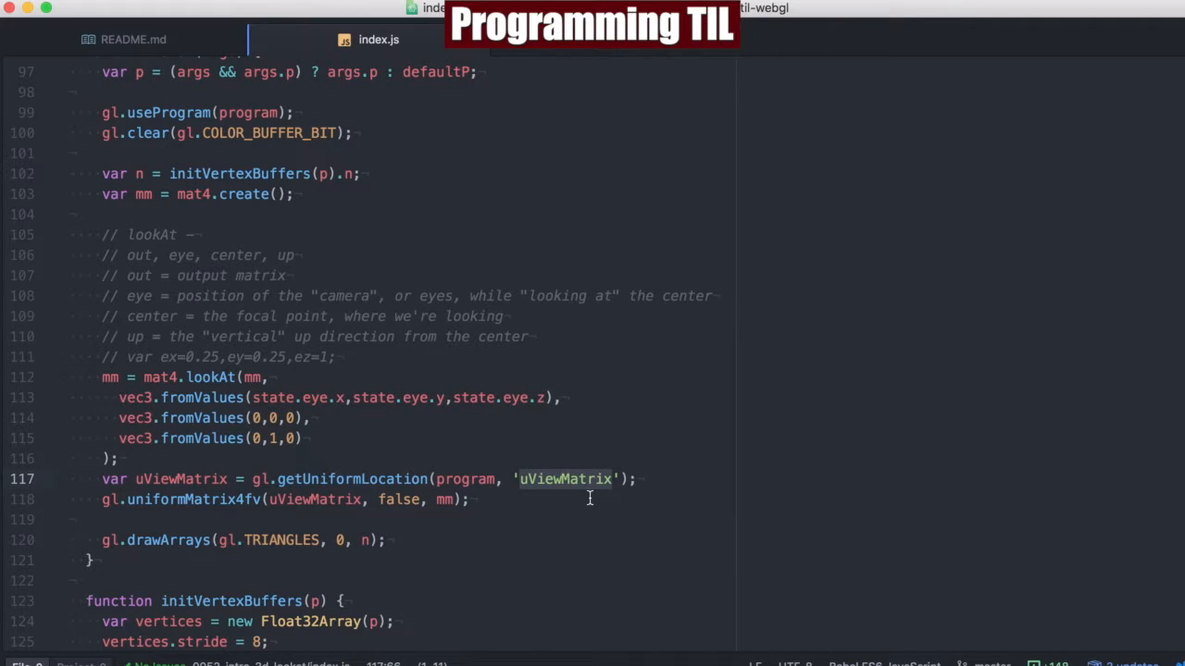
mouse_move(610, 528)
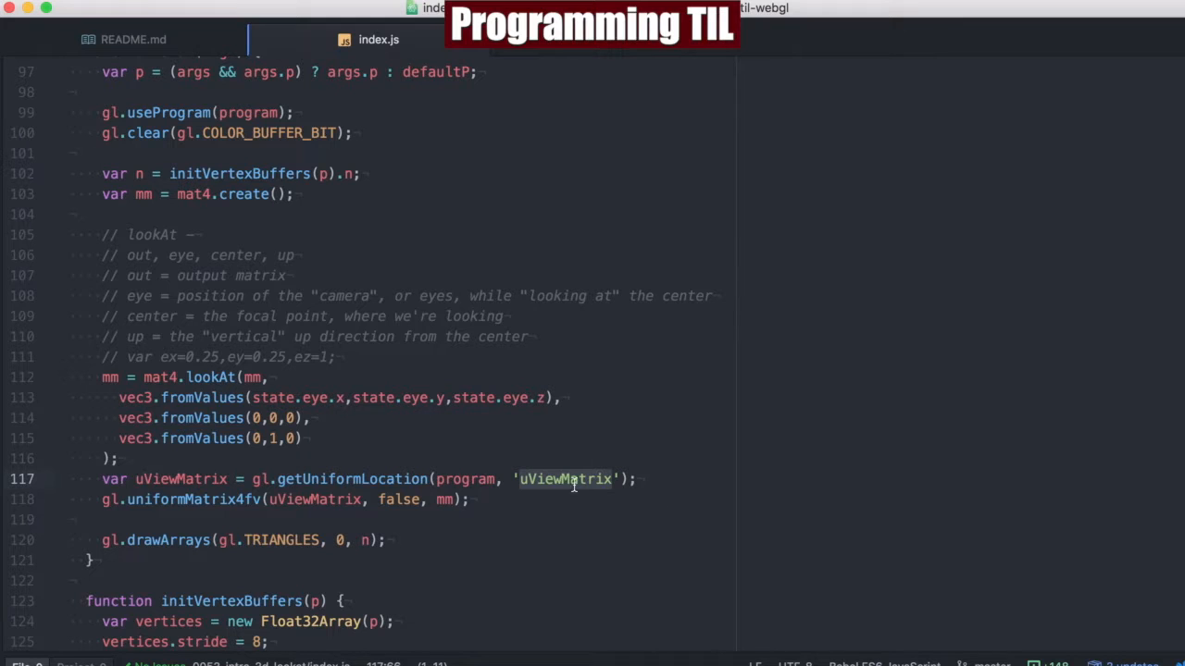
click(552, 515)
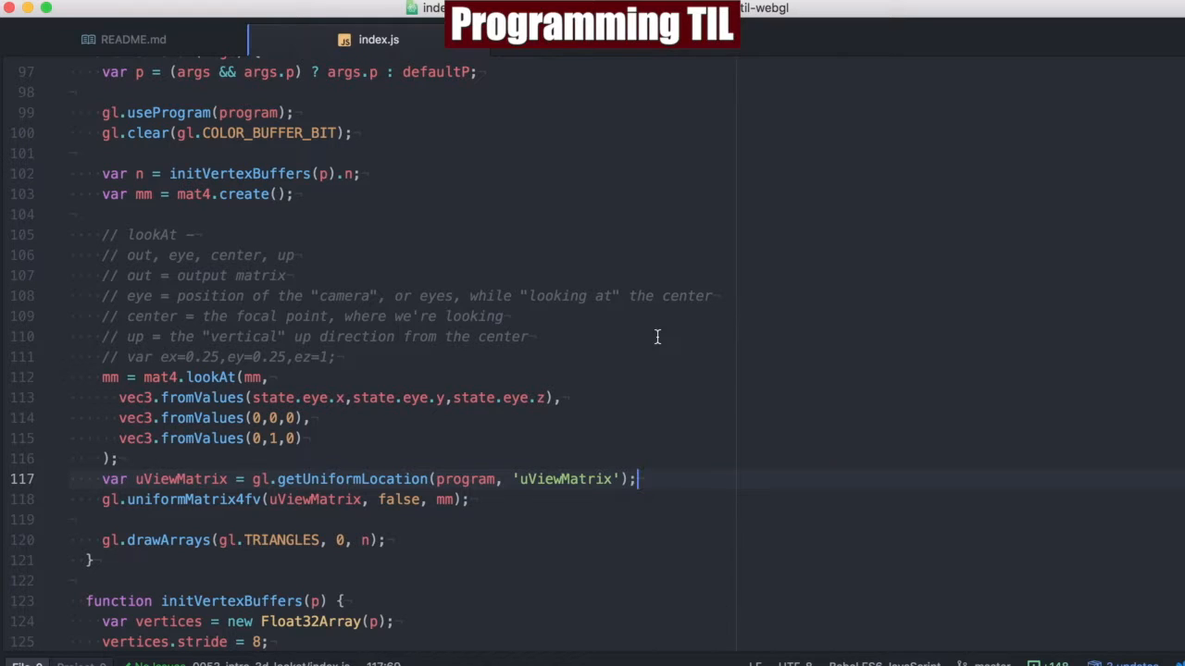
mouse_move(690, 383)
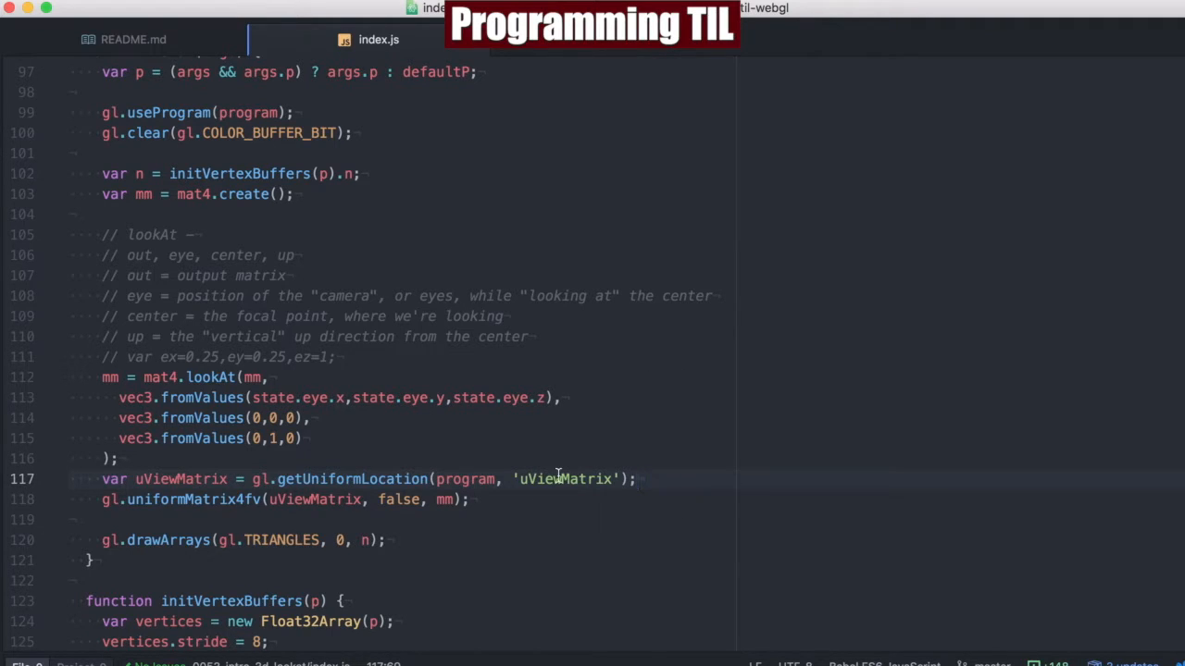
scroll(down, 3)
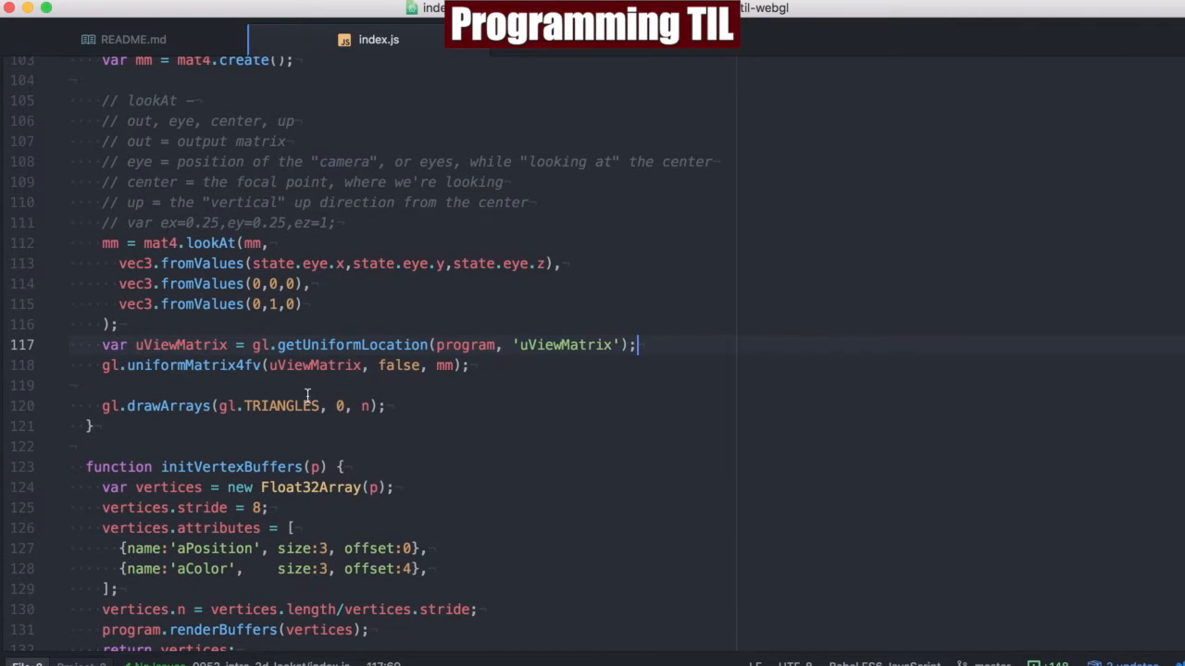
scroll(down, 3)
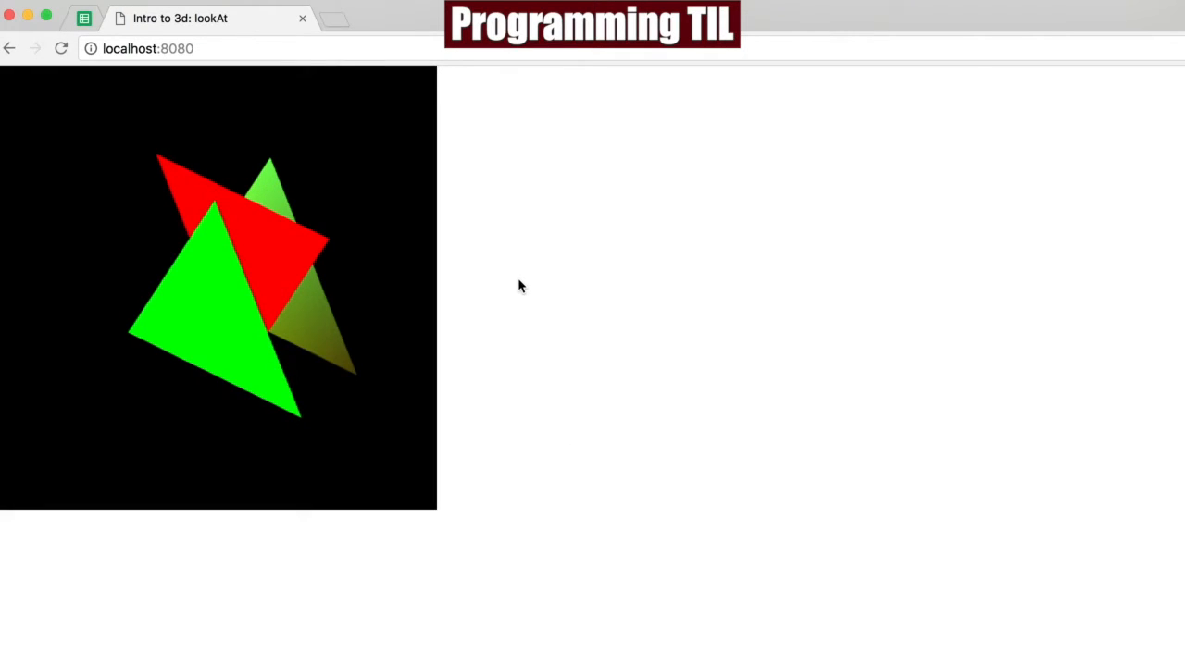
mouse_move(216, 282)
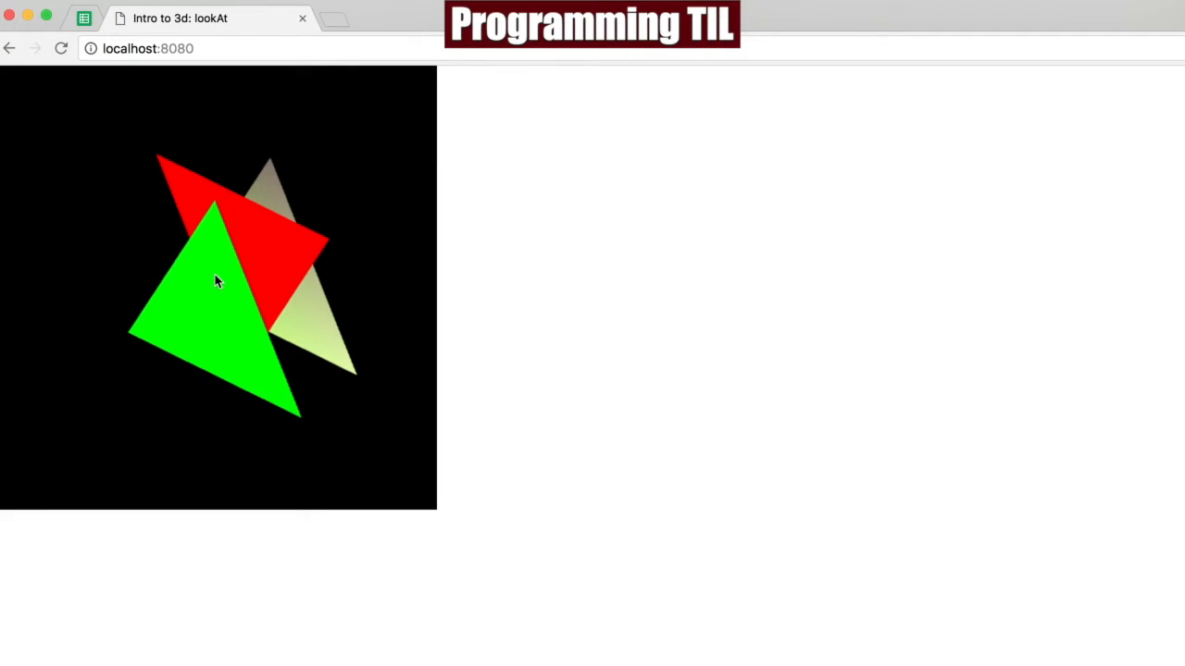
mouse_move(183, 182)
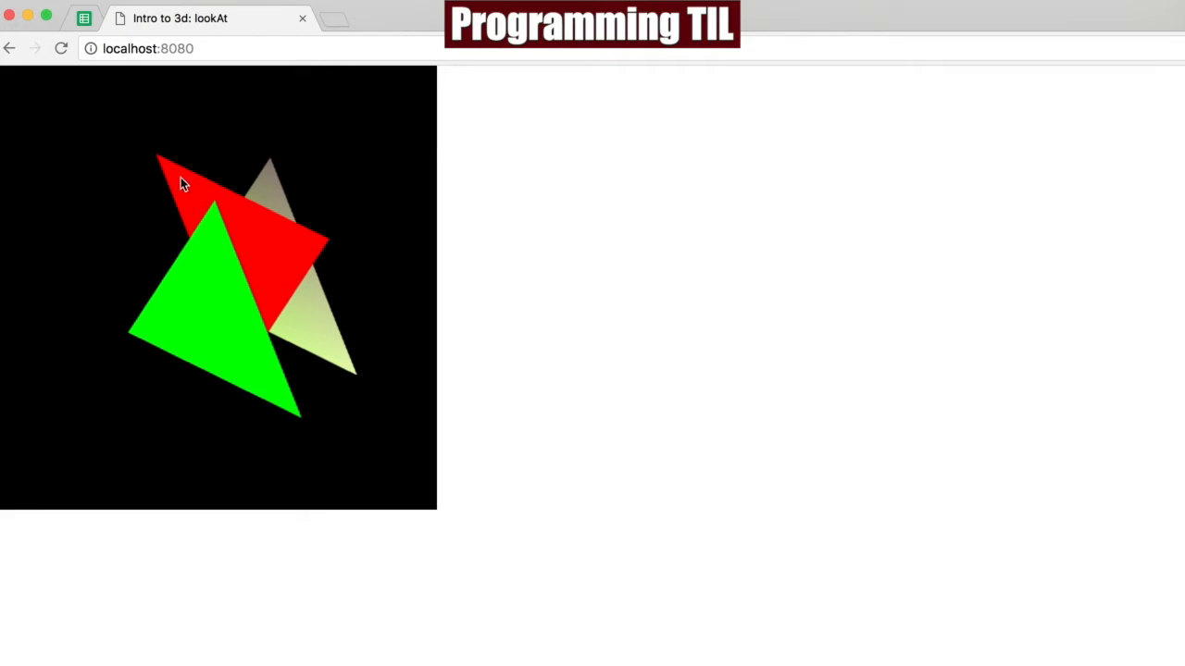
mouse_move(401, 397)
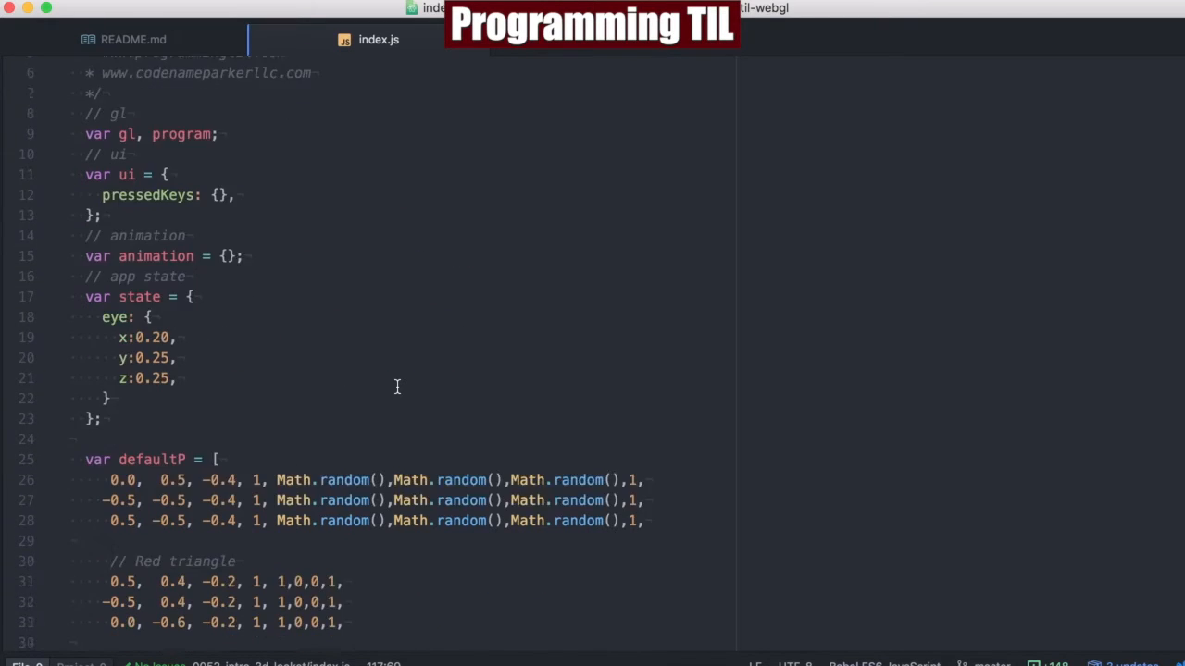
Step: Scroll index.js to the state.eye values x 0.20, y 0.25, z 0.25
scroll(down, 3)
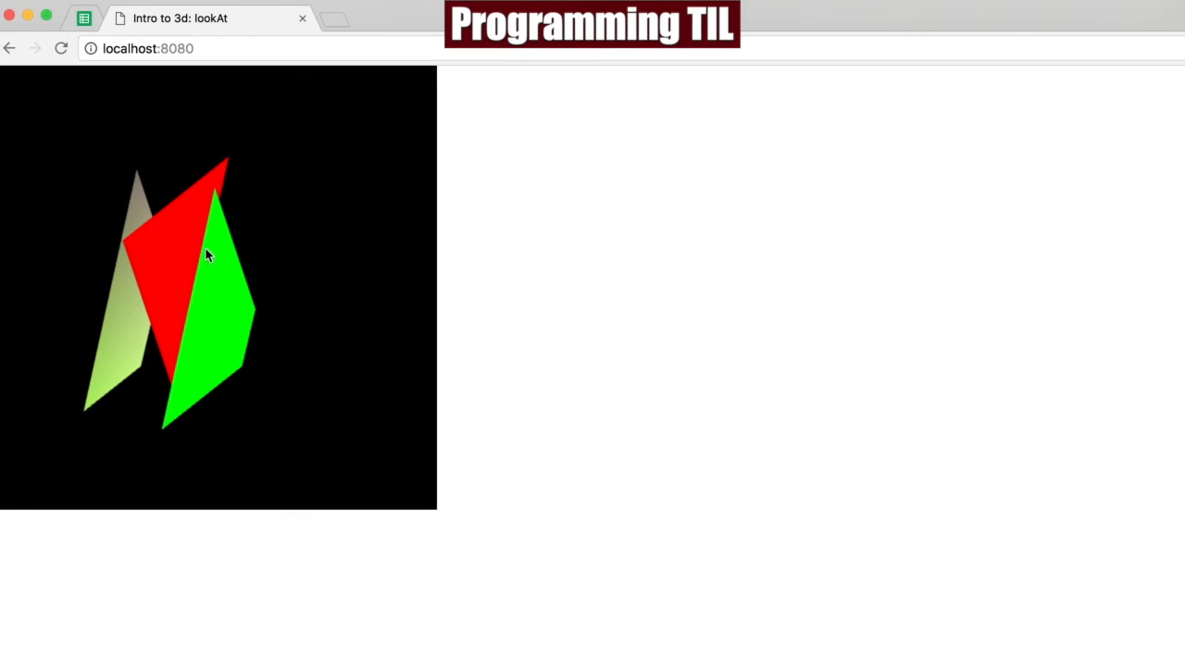
mouse_move(133, 324)
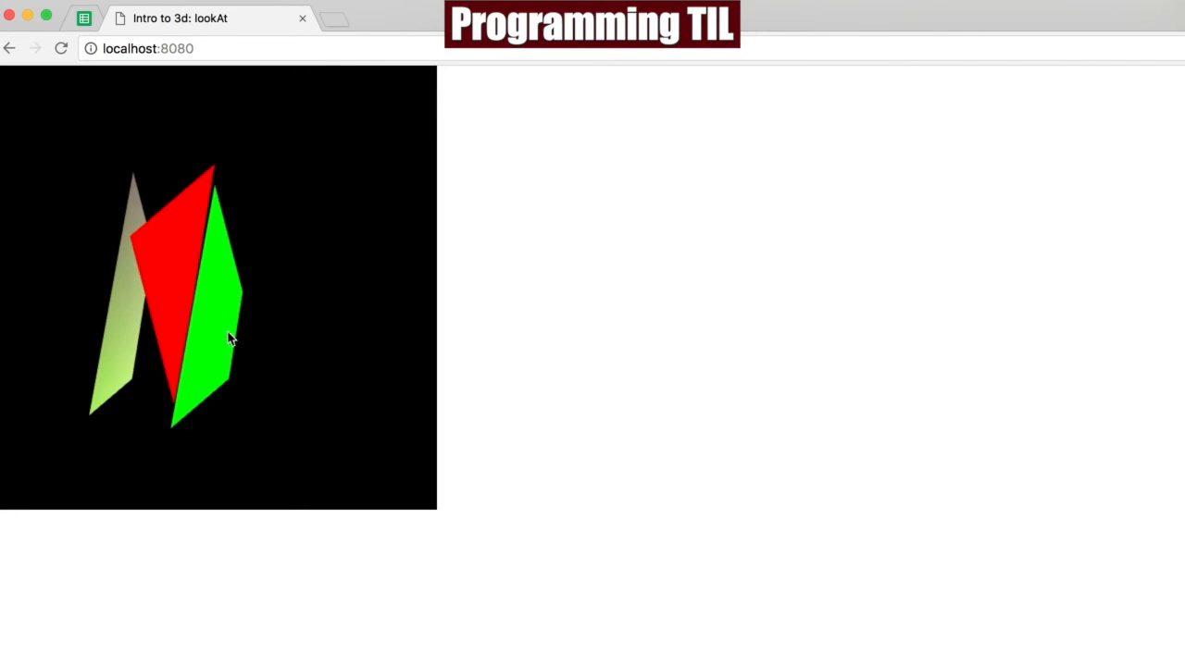
mouse_move(234, 454)
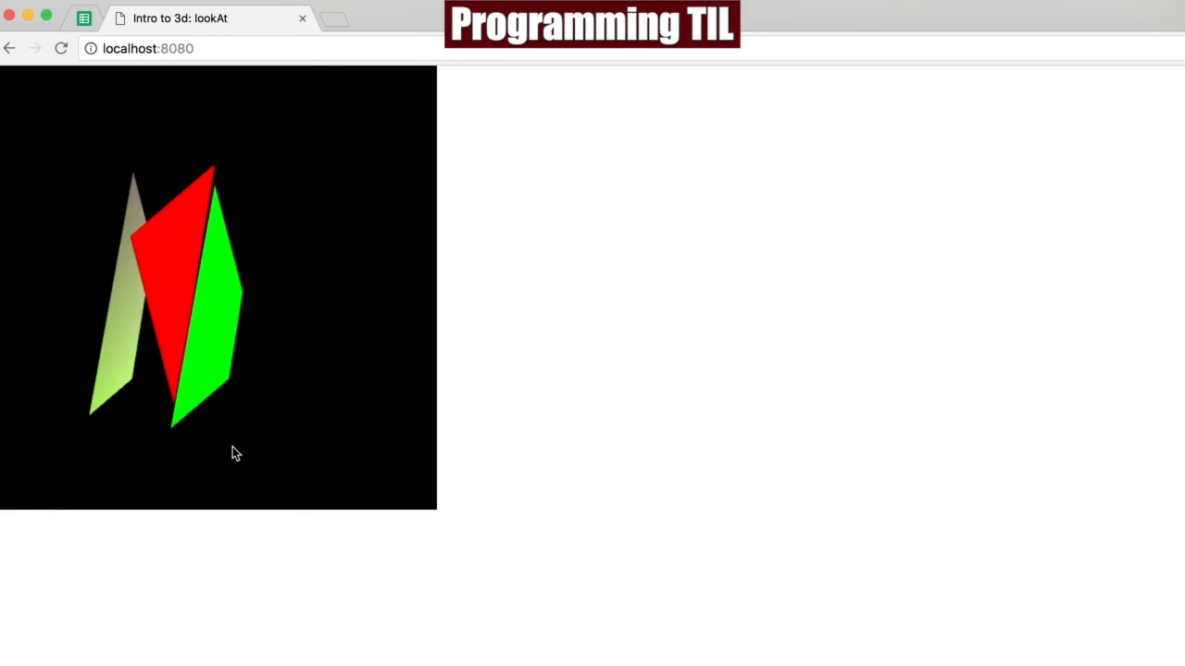